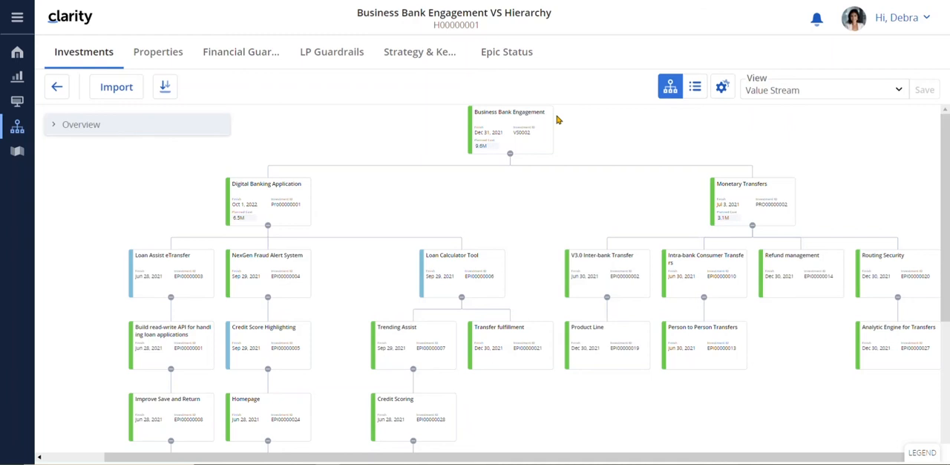
mouse_move(598, 167)
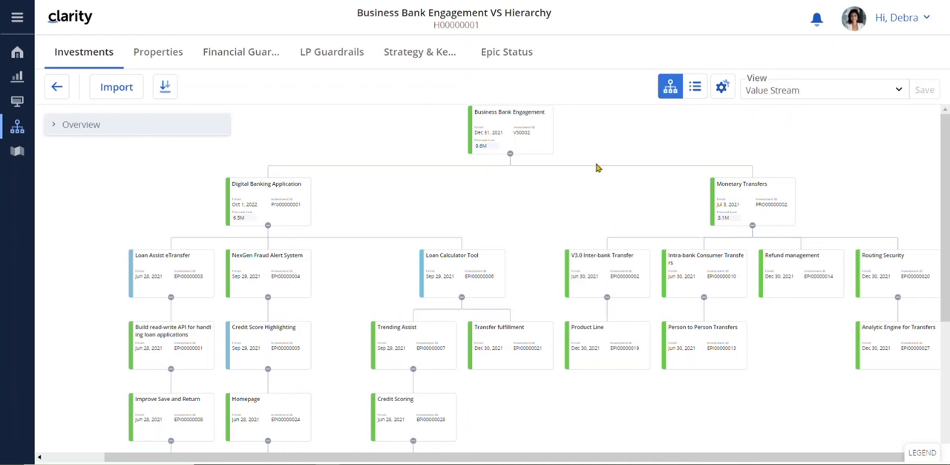
mouse_move(570, 151)
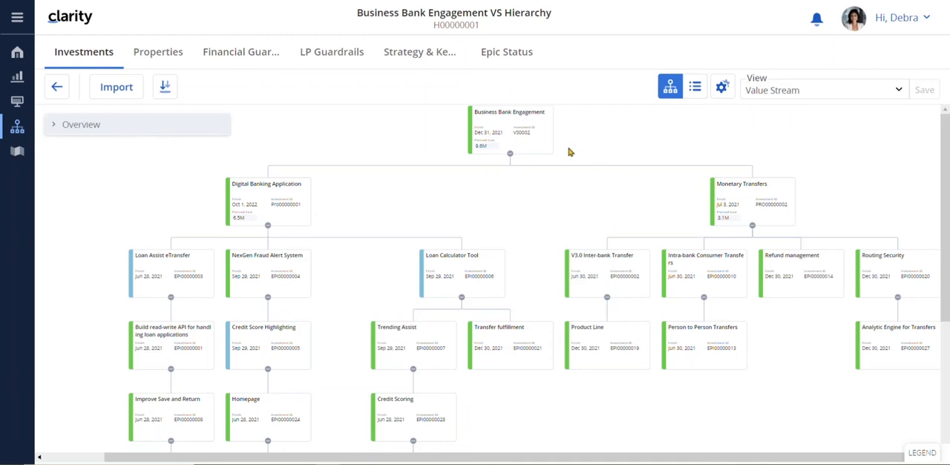
mouse_move(310, 187)
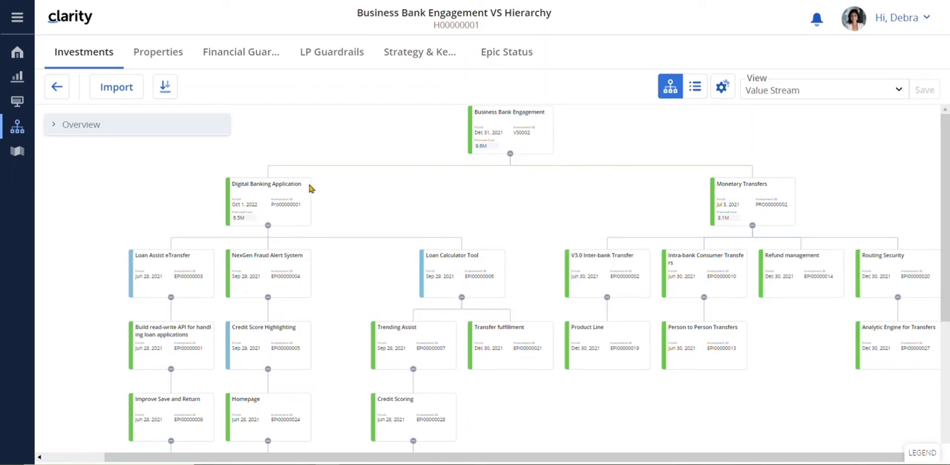
mouse_move(751, 199)
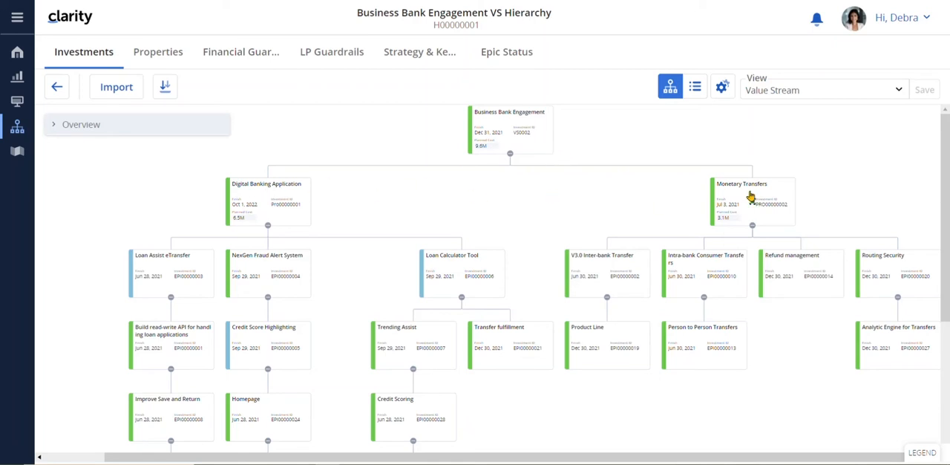
mouse_move(508, 274)
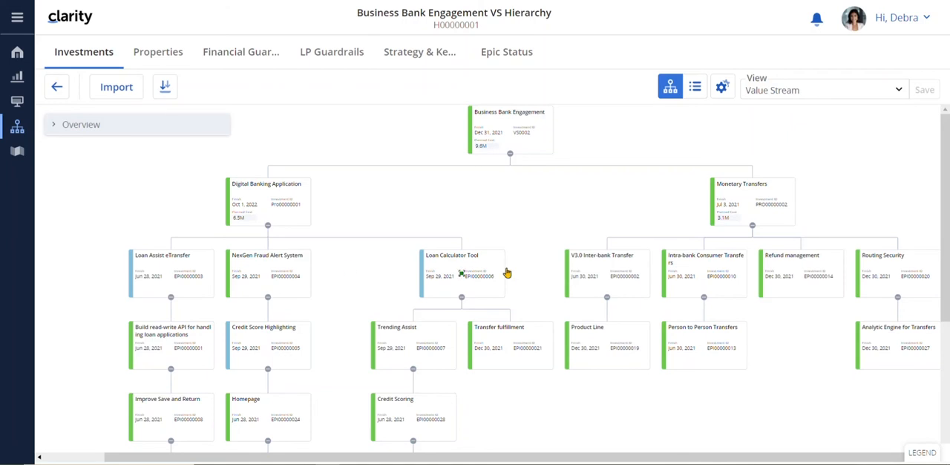
mouse_move(772, 289)
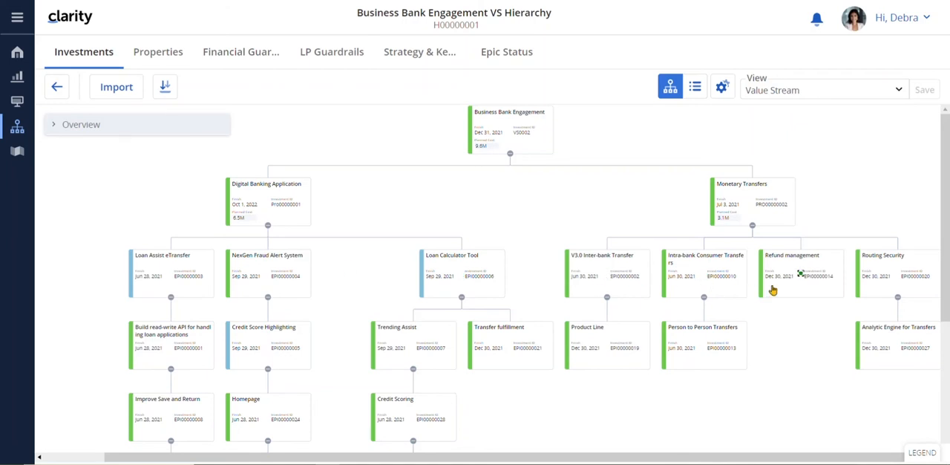
mouse_move(813, 181)
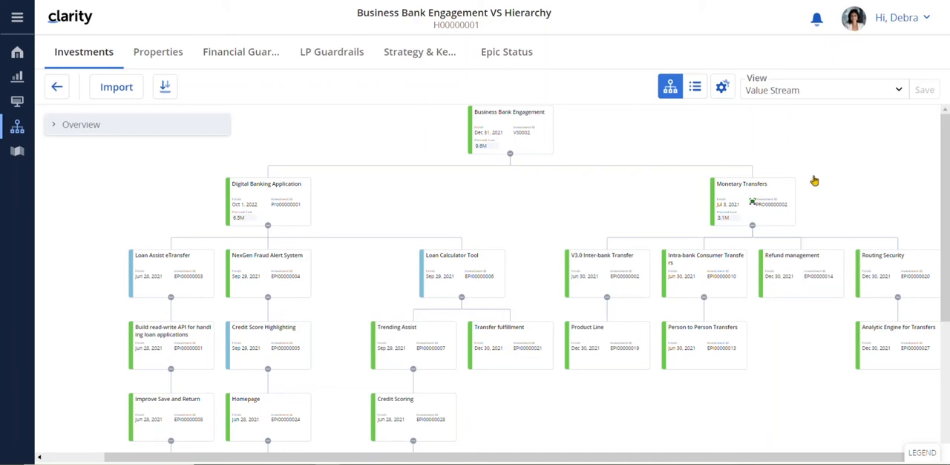
mouse_move(852, 18)
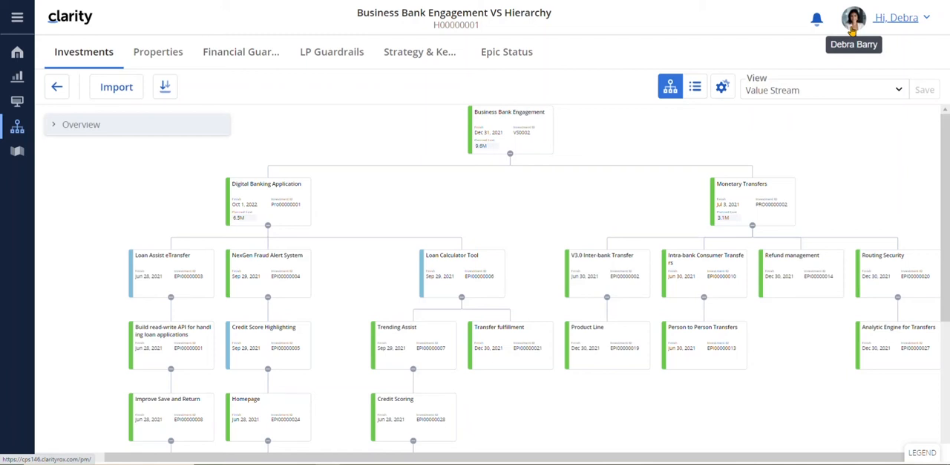
mouse_move(481, 160)
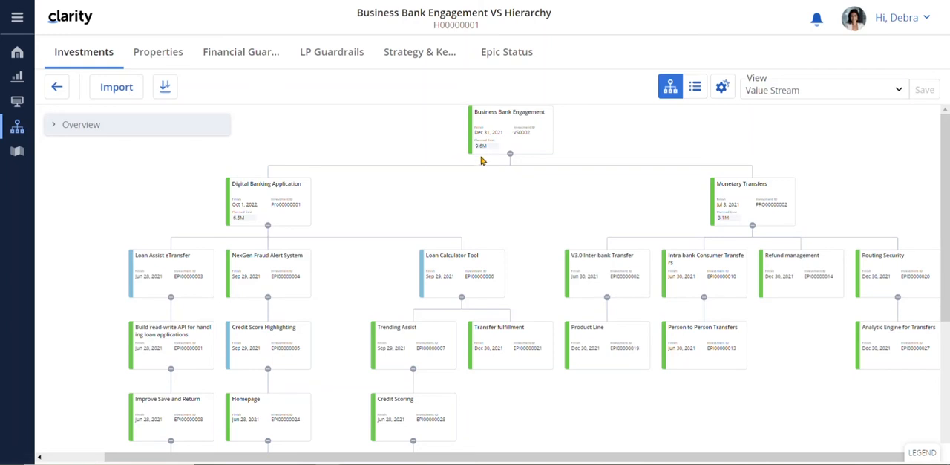
mouse_move(481, 157)
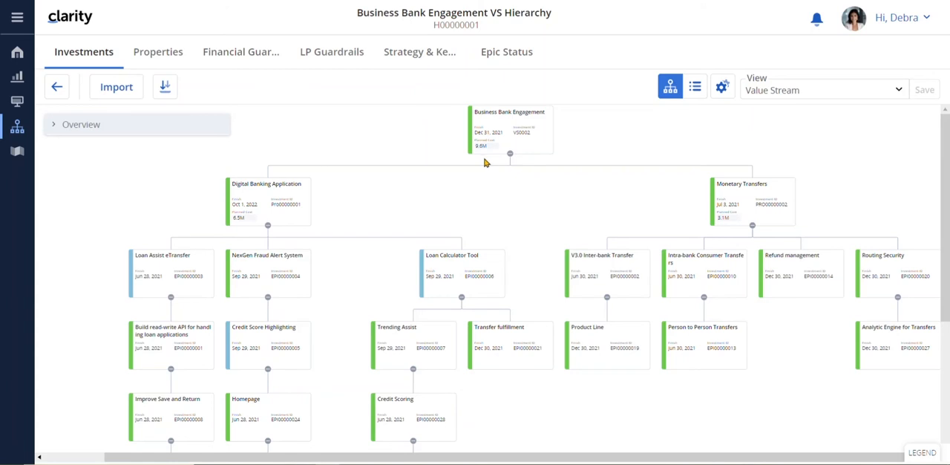
mouse_move(270, 273)
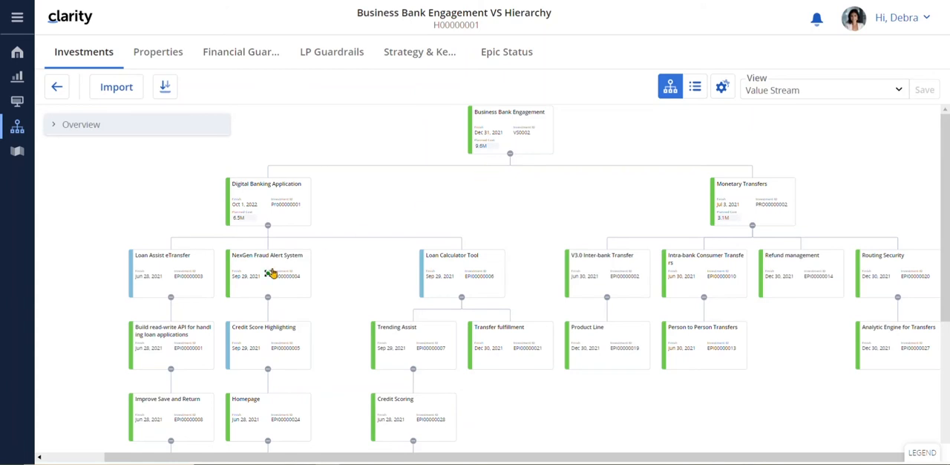
mouse_move(333, 370)
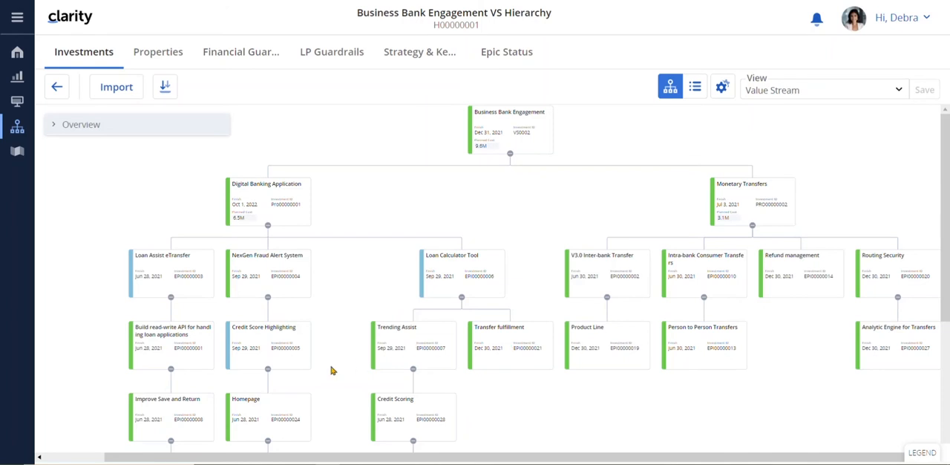
mouse_move(481, 431)
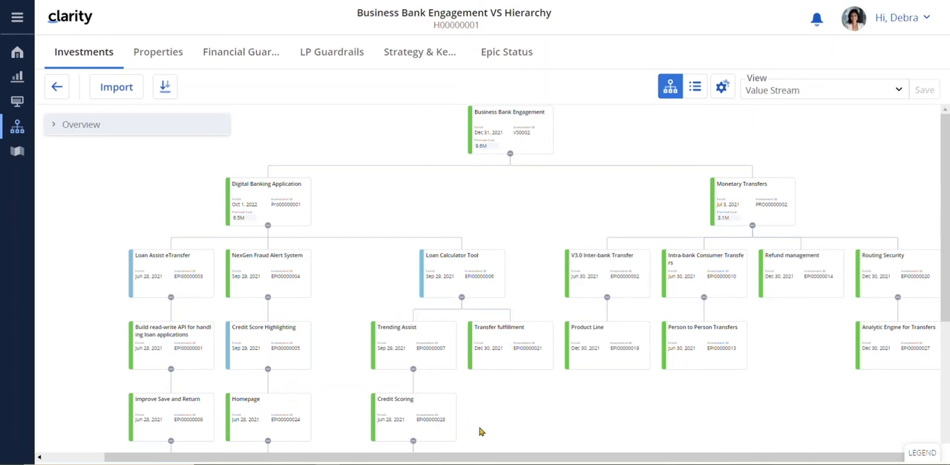
mouse_move(565, 134)
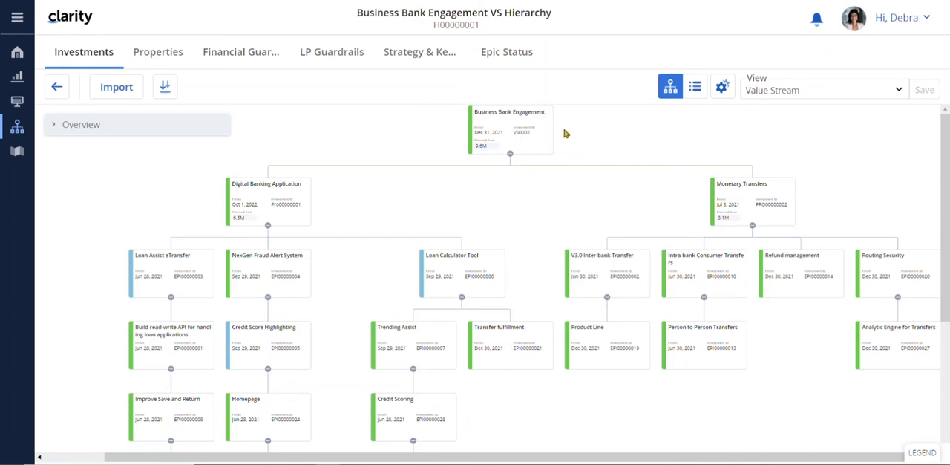
mouse_move(570, 149)
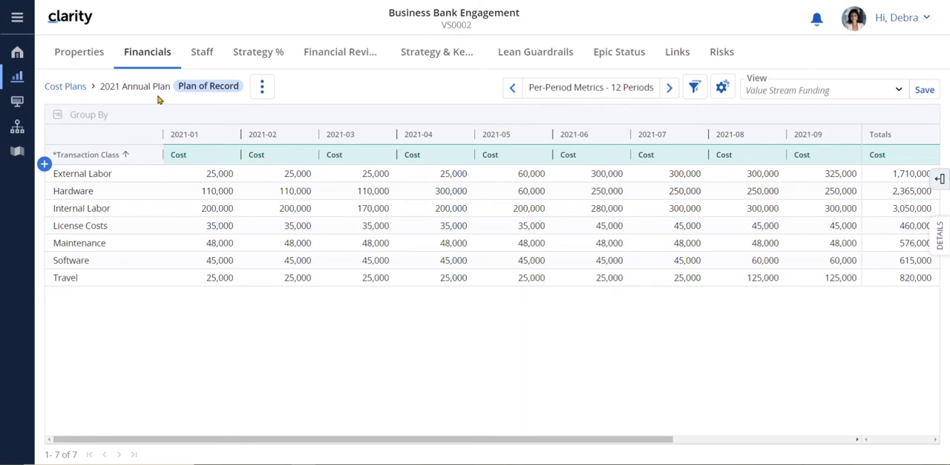
mouse_move(122, 260)
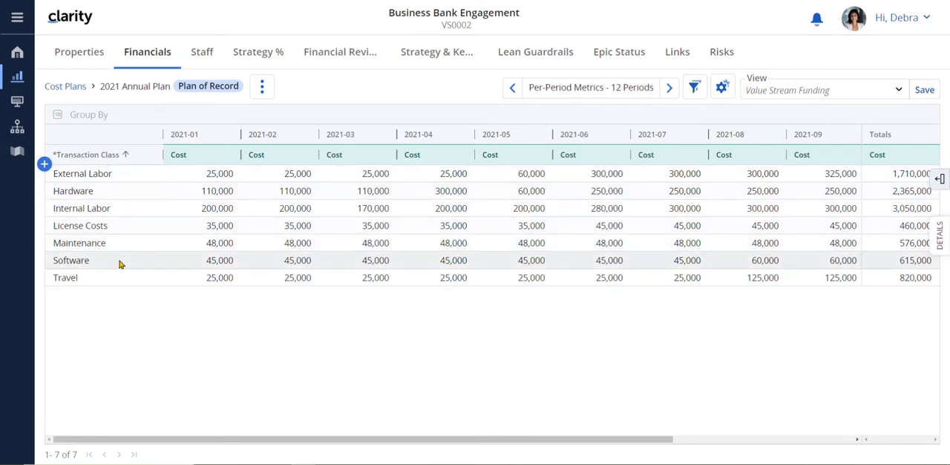
mouse_move(220, 142)
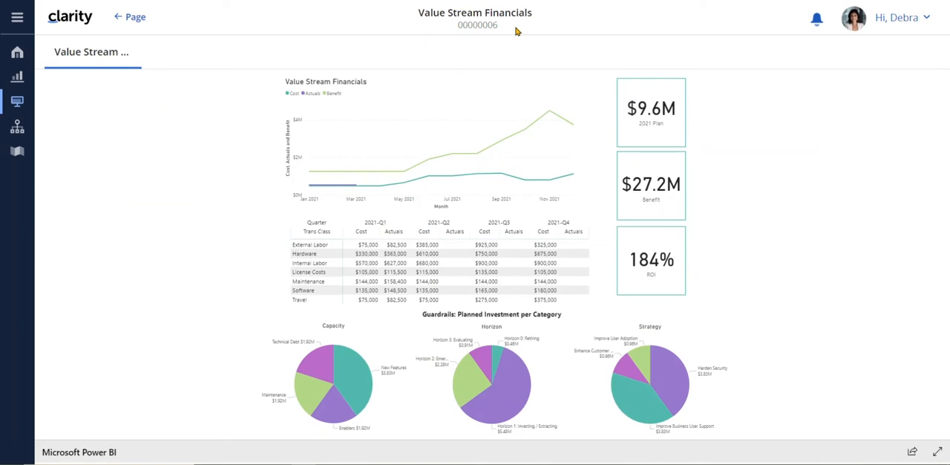
mouse_move(700, 122)
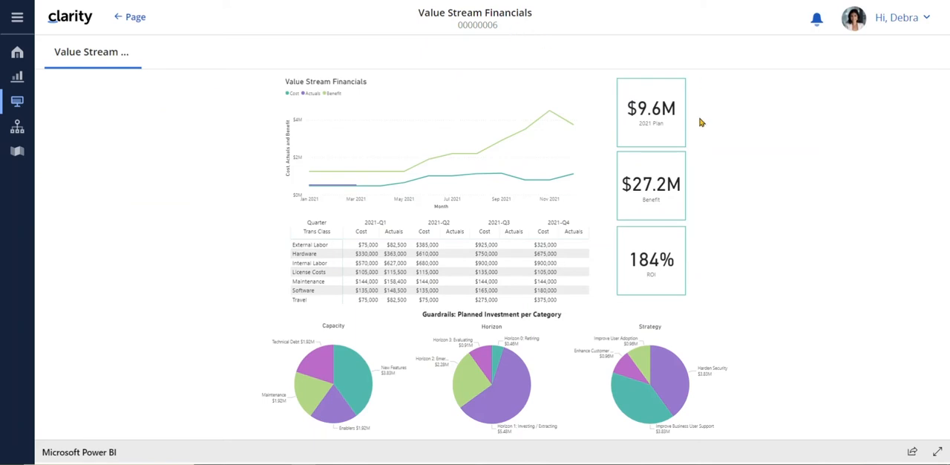
mouse_move(692, 127)
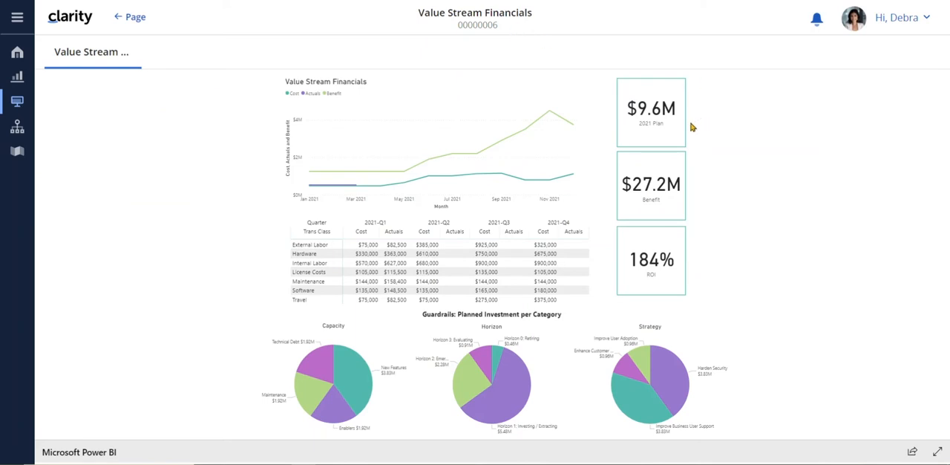
mouse_move(685, 212)
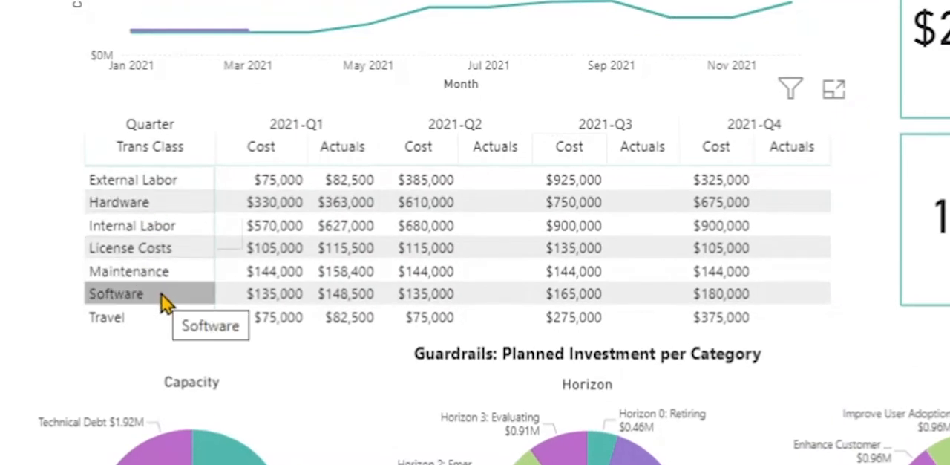
mouse_move(240, 294)
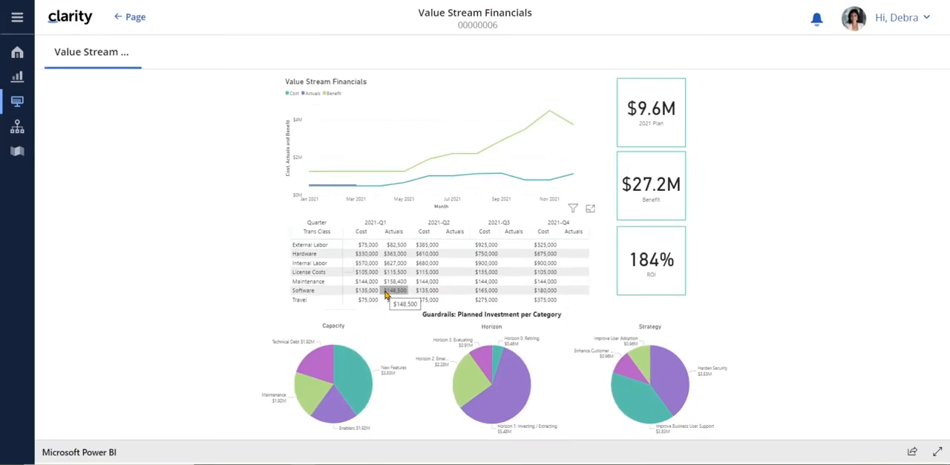
mouse_move(353, 337)
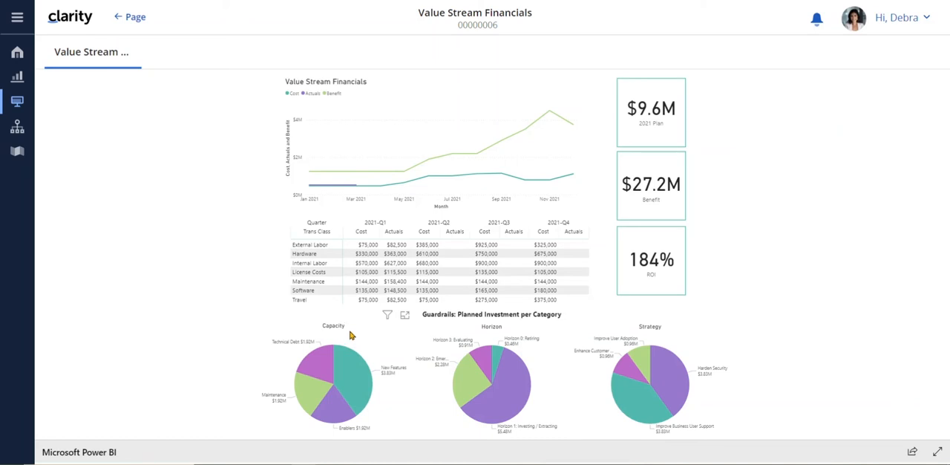
mouse_move(288, 356)
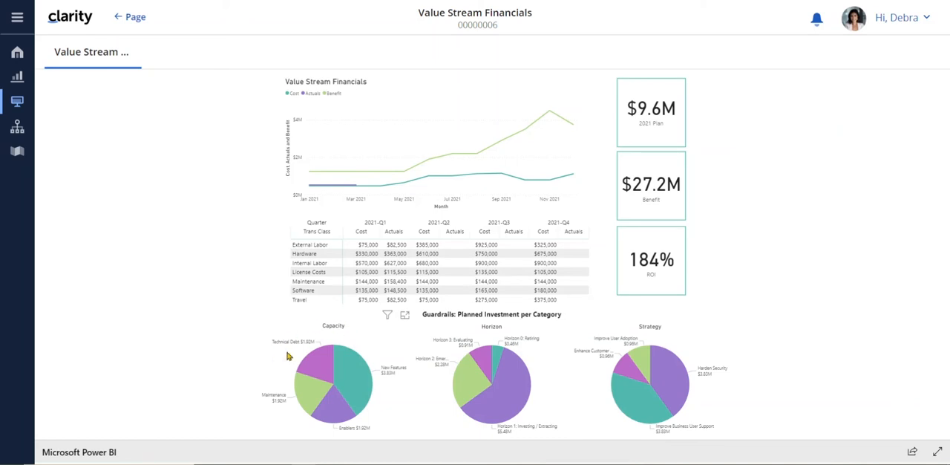
mouse_move(363, 377)
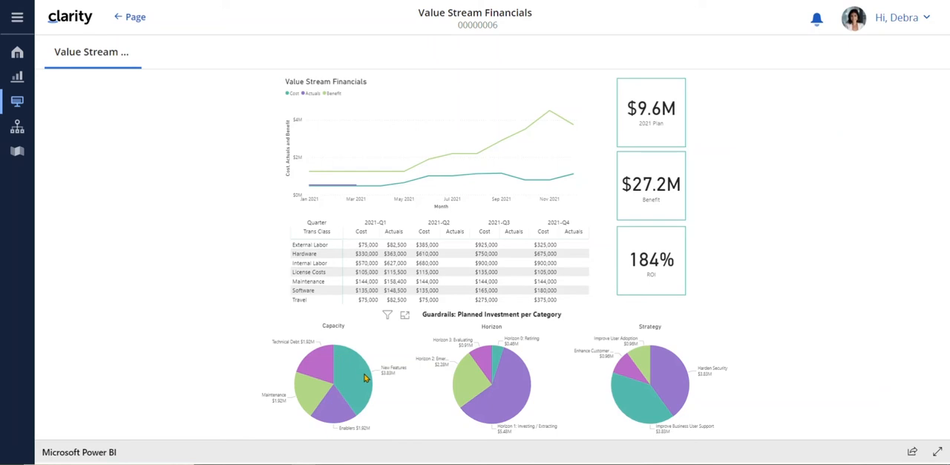
mouse_move(623, 373)
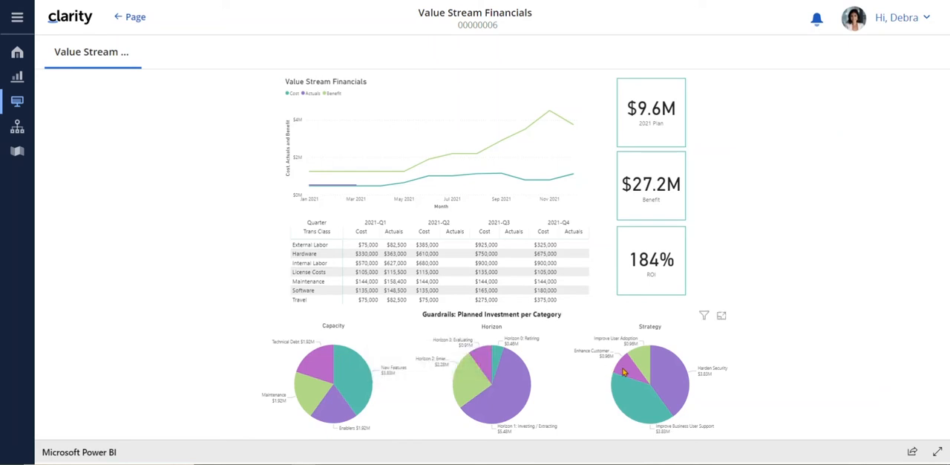
mouse_move(647, 359)
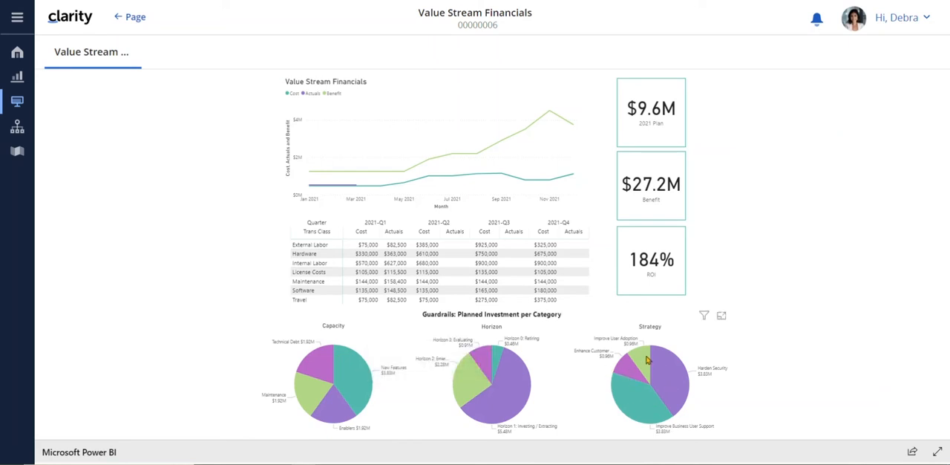
mouse_move(665, 364)
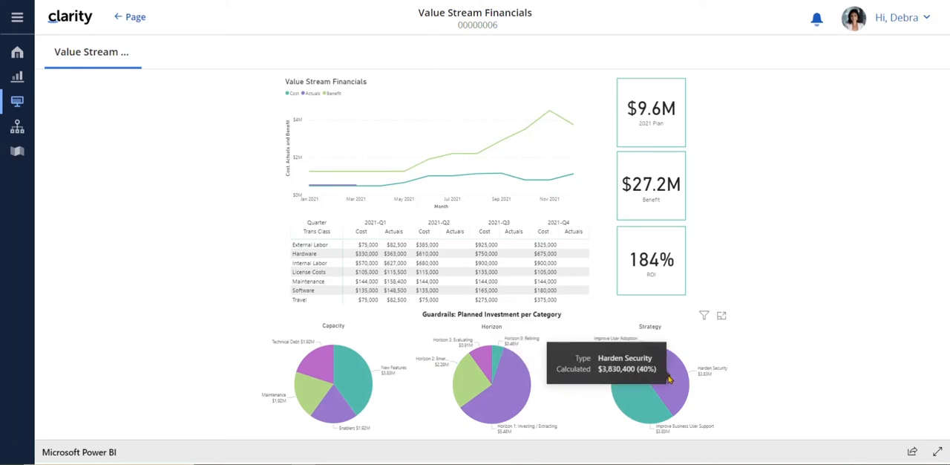
mouse_move(438, 164)
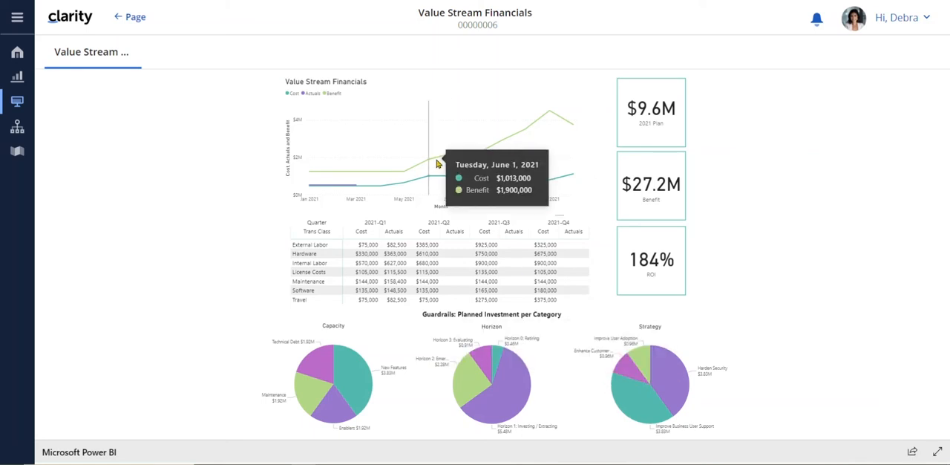
mouse_move(502, 166)
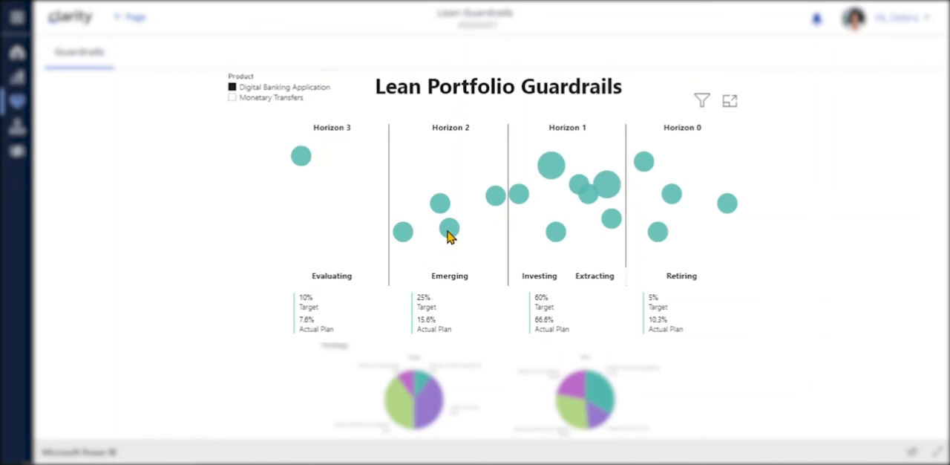
mouse_move(671, 245)
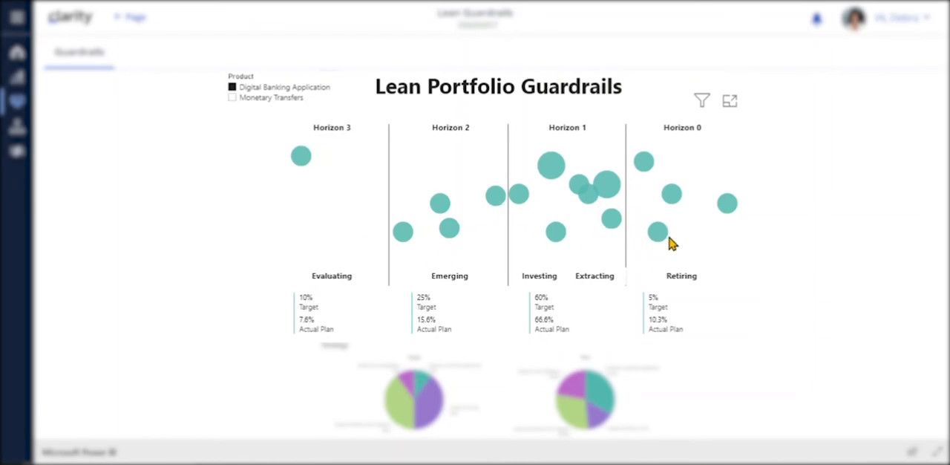
mouse_move(454, 294)
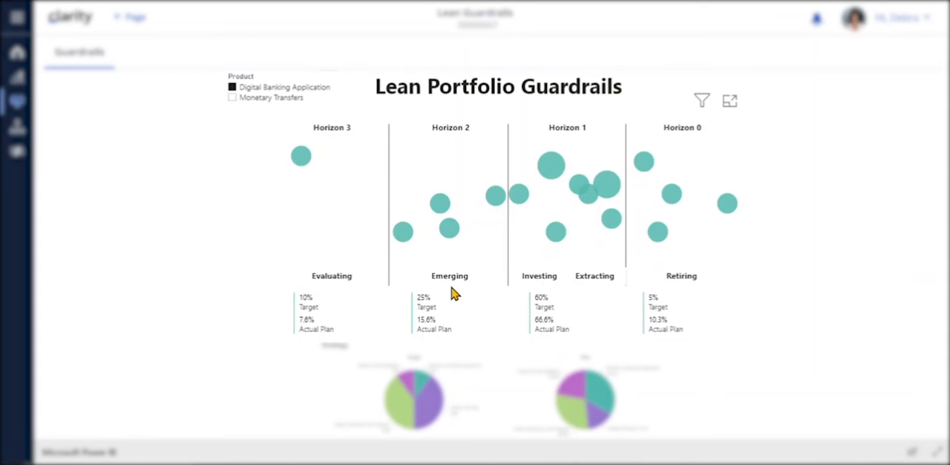
mouse_move(683, 290)
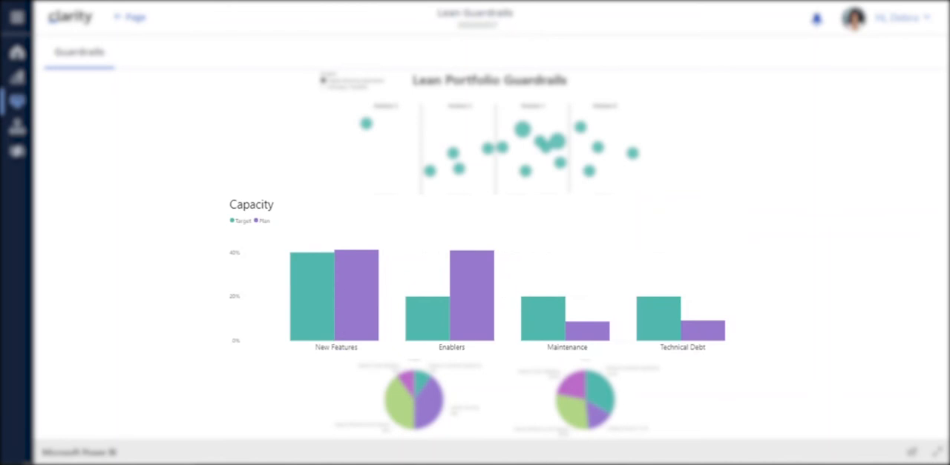
mouse_move(463, 356)
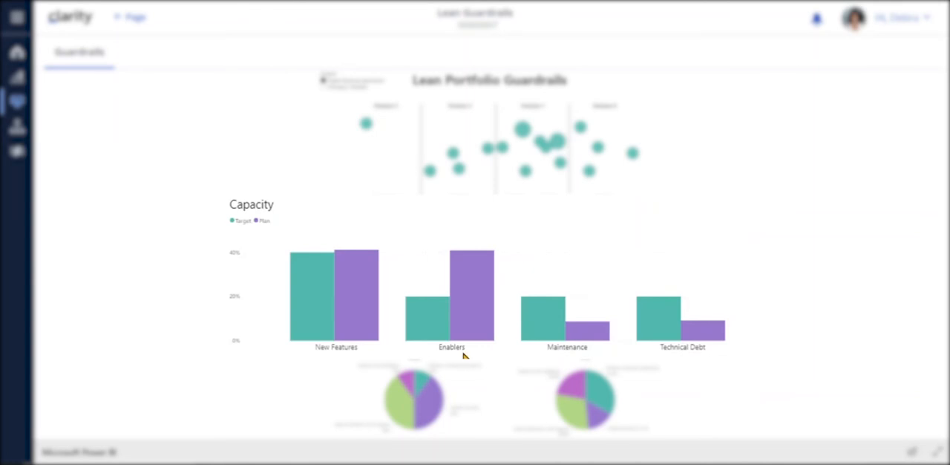
mouse_move(686, 355)
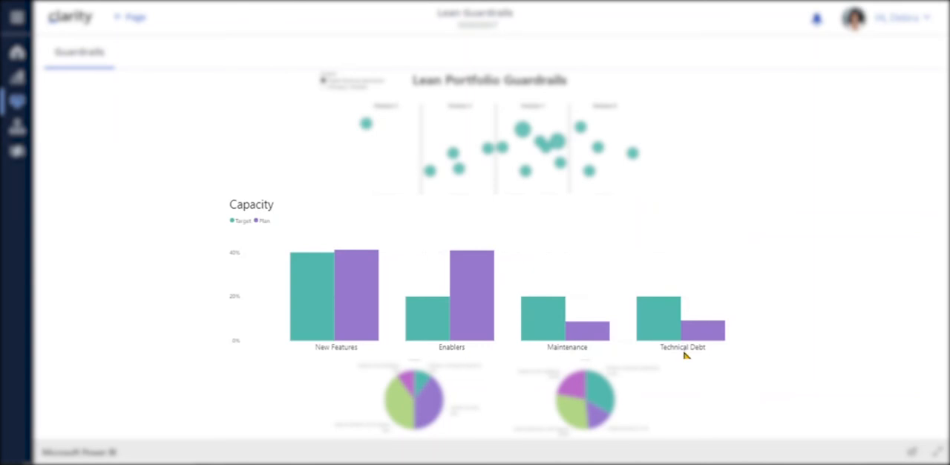
mouse_move(486, 326)
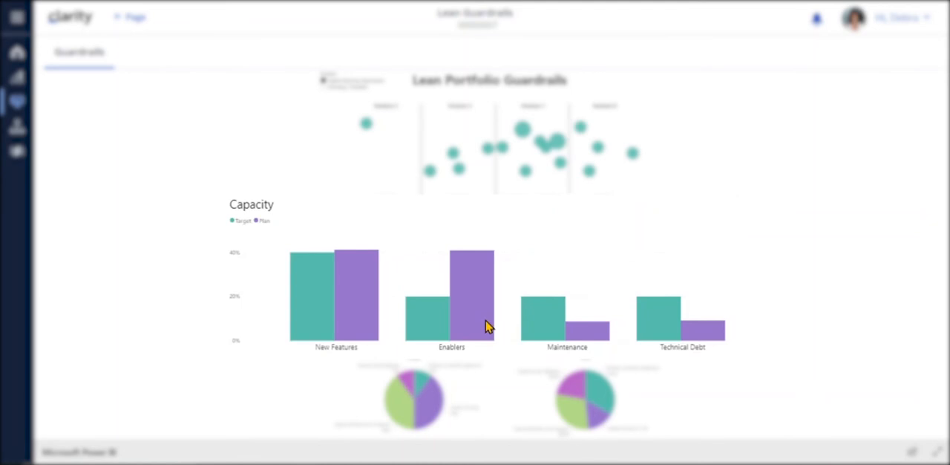
mouse_move(478, 305)
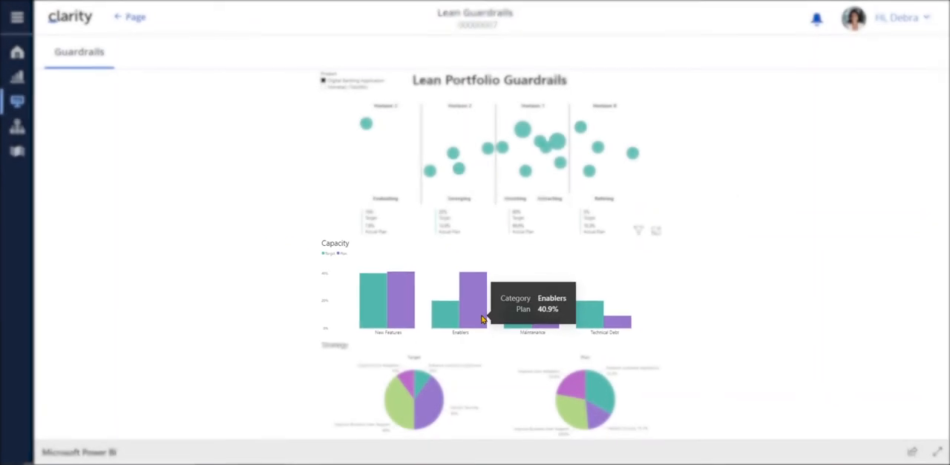
mouse_move(478, 349)
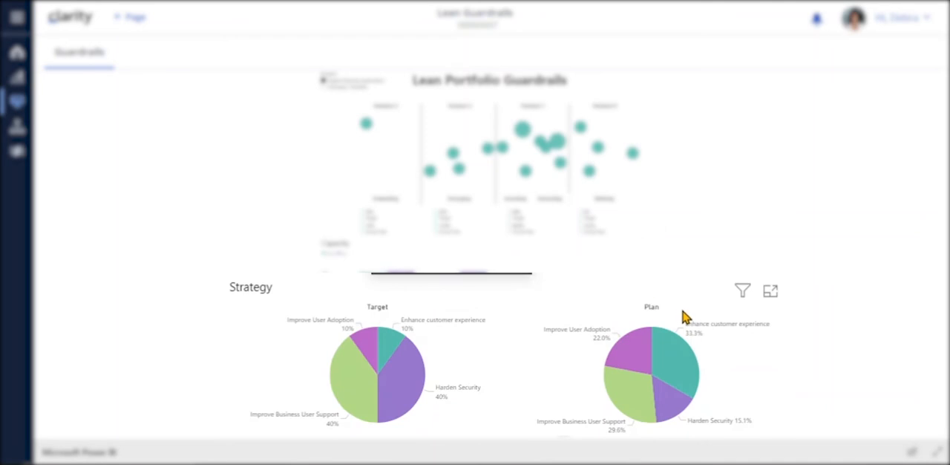
mouse_move(675, 311)
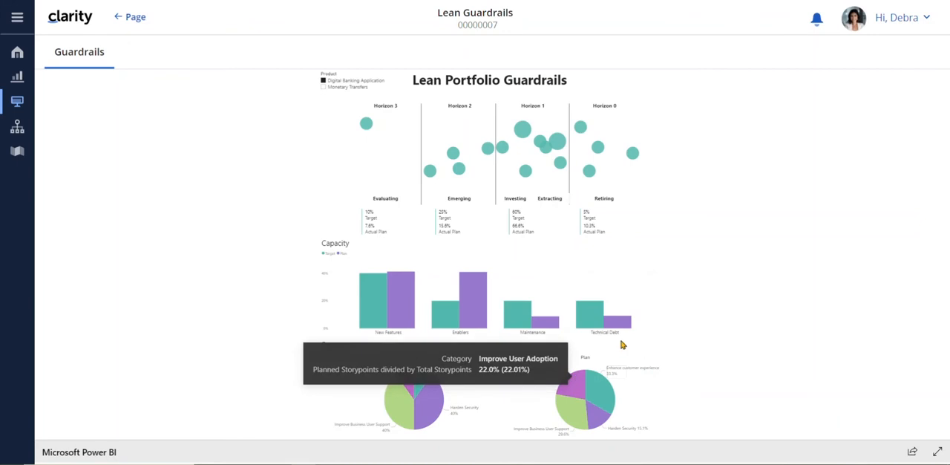
mouse_move(692, 364)
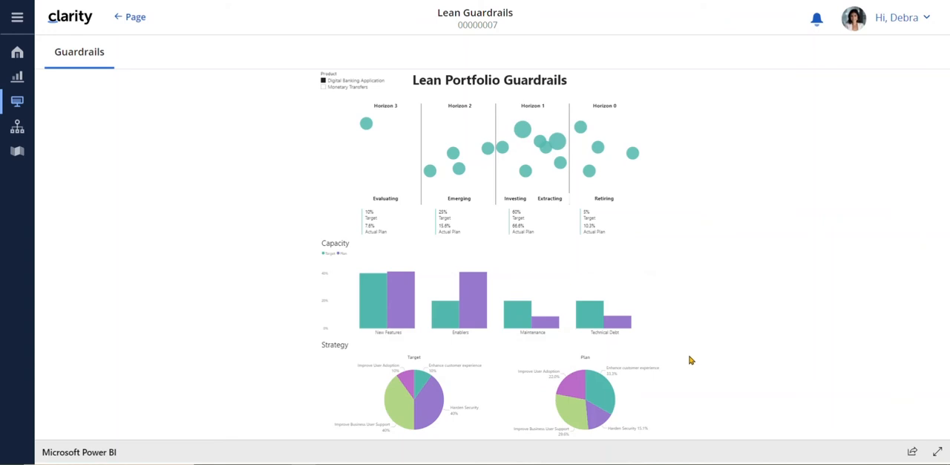
mouse_move(683, 359)
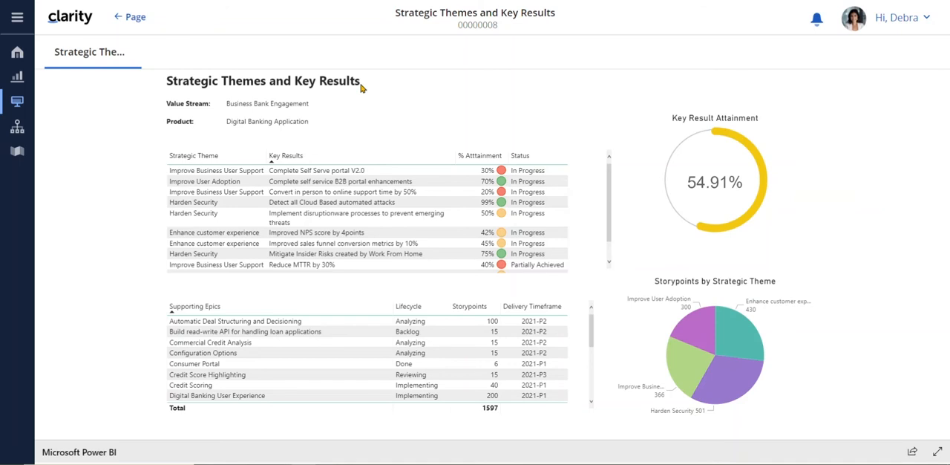
mouse_move(312, 109)
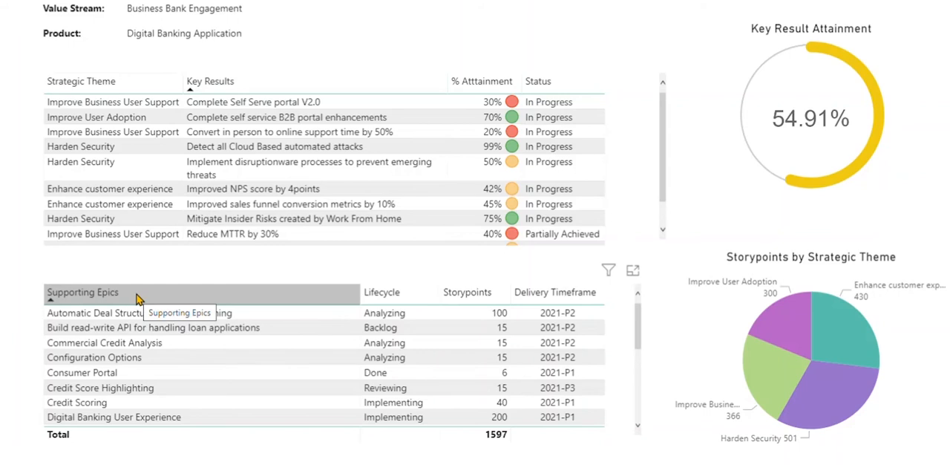
- Filter the Strategic Themes report to Harden Security via the Storypoints pie slice
scroll(up, 3)
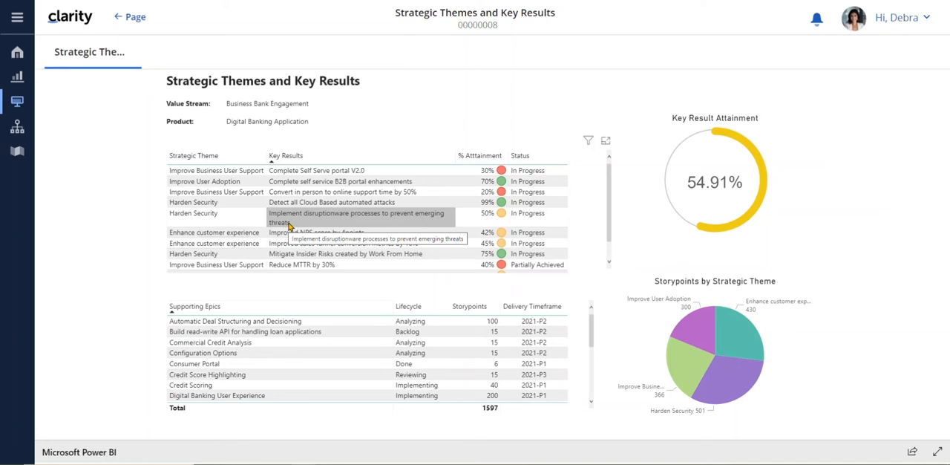
mouse_move(730, 386)
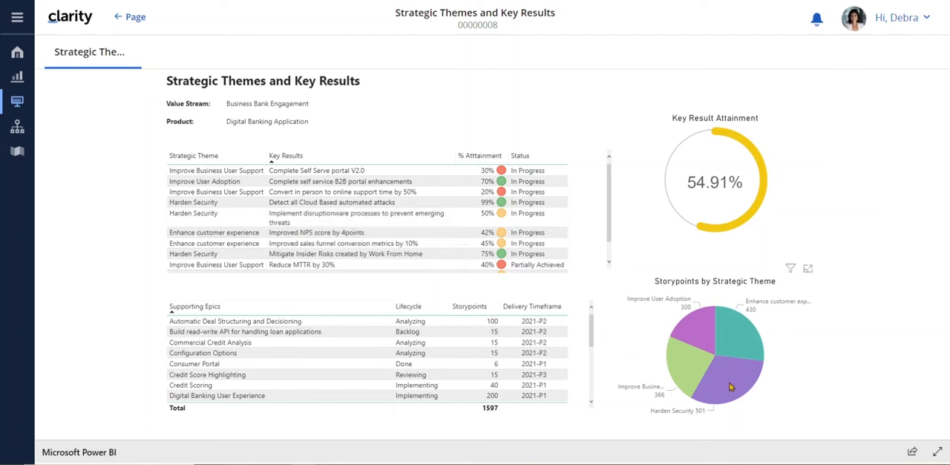
click(729, 385)
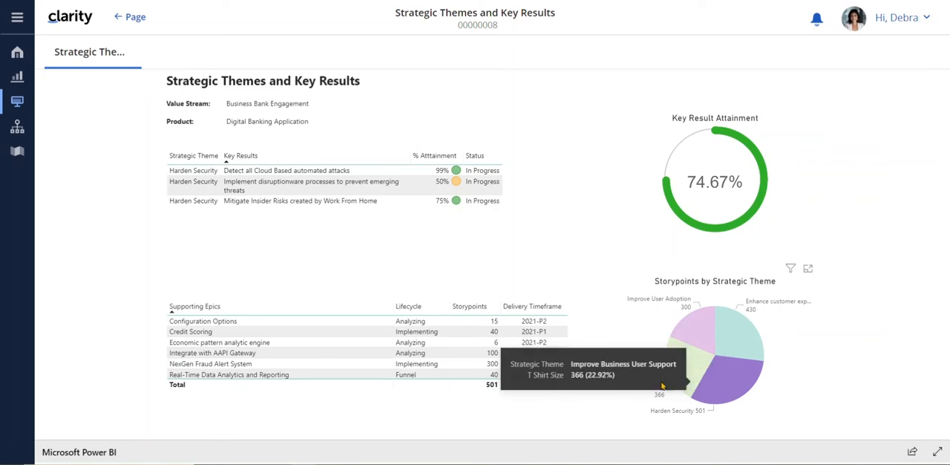
mouse_move(308, 363)
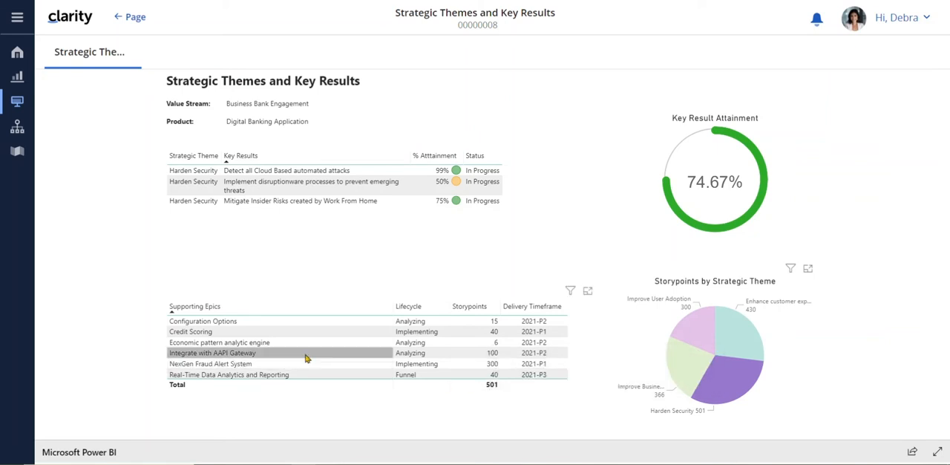
mouse_move(304, 356)
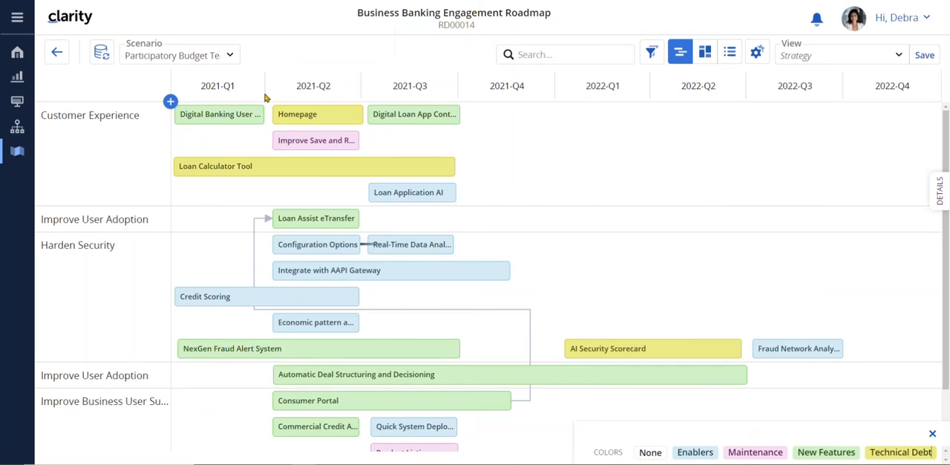
mouse_move(141, 202)
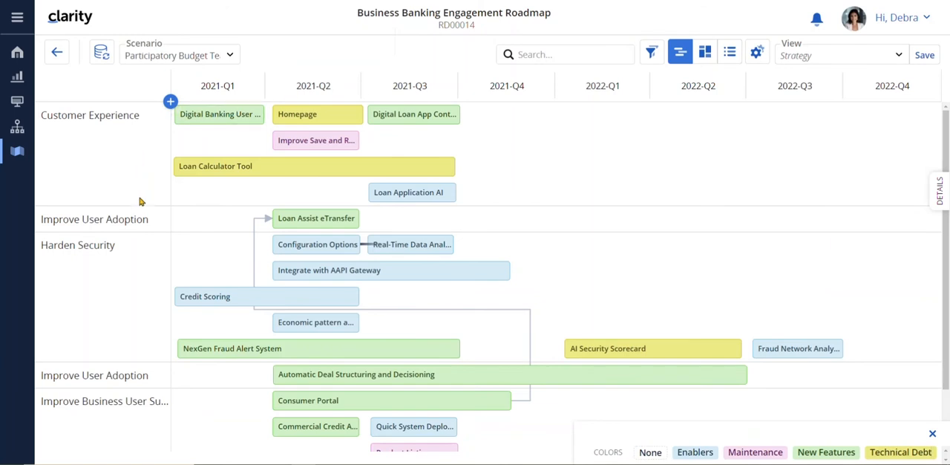
mouse_move(130, 328)
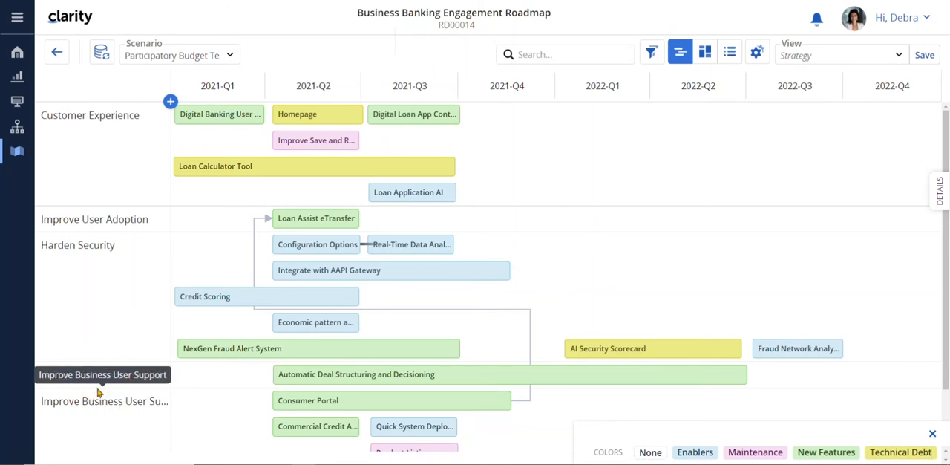
mouse_move(74, 320)
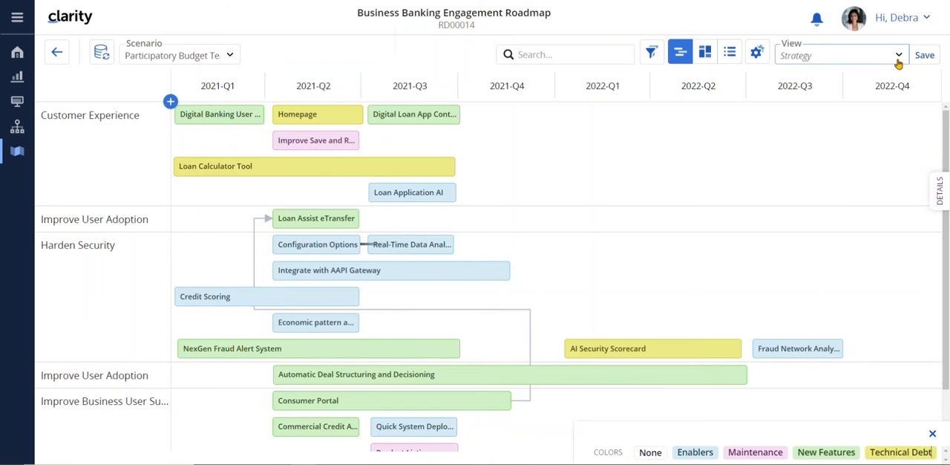
click(898, 54)
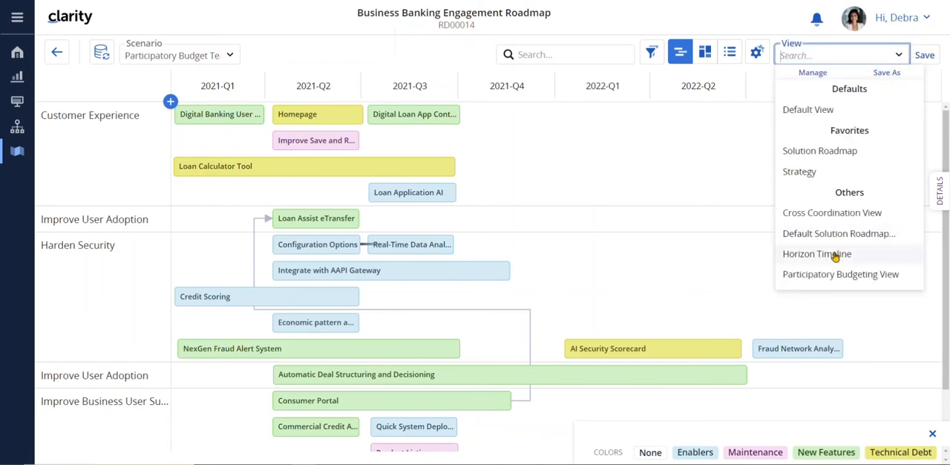
click(799, 173)
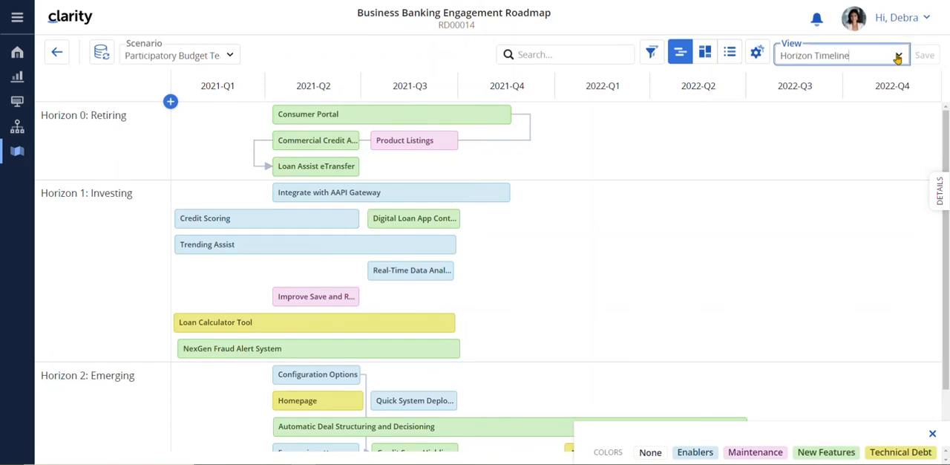
click(900, 55)
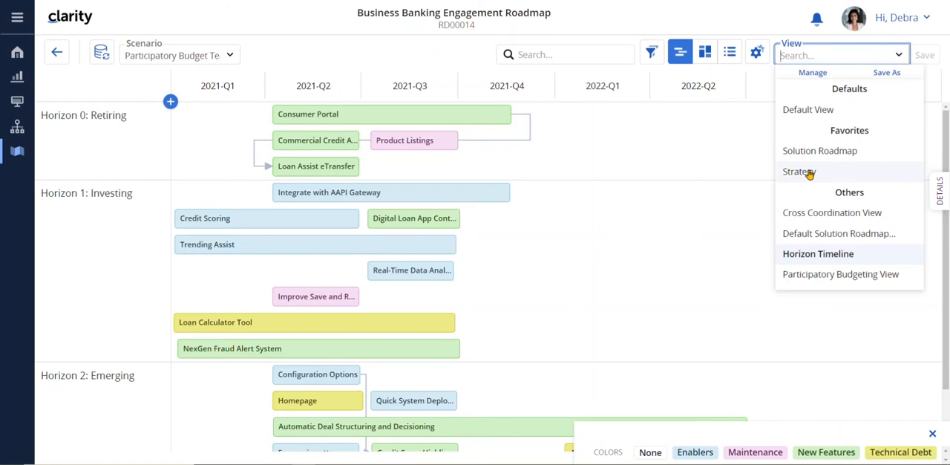
click(798, 173)
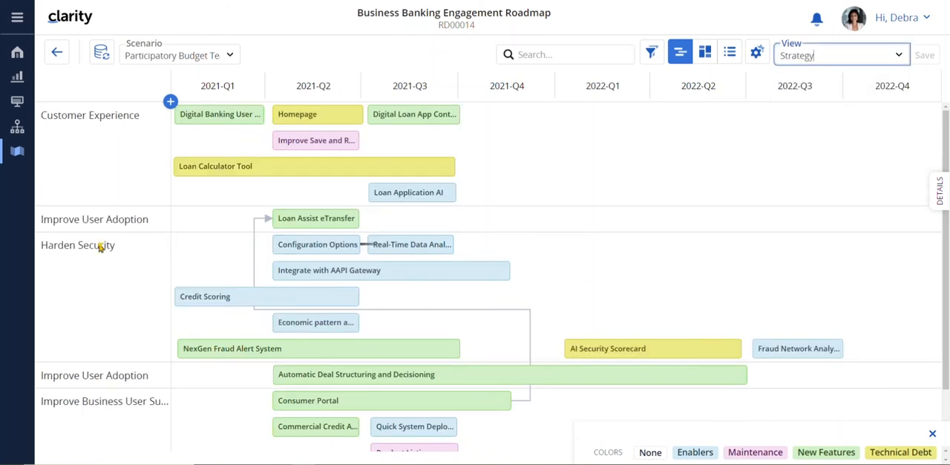
mouse_move(347, 347)
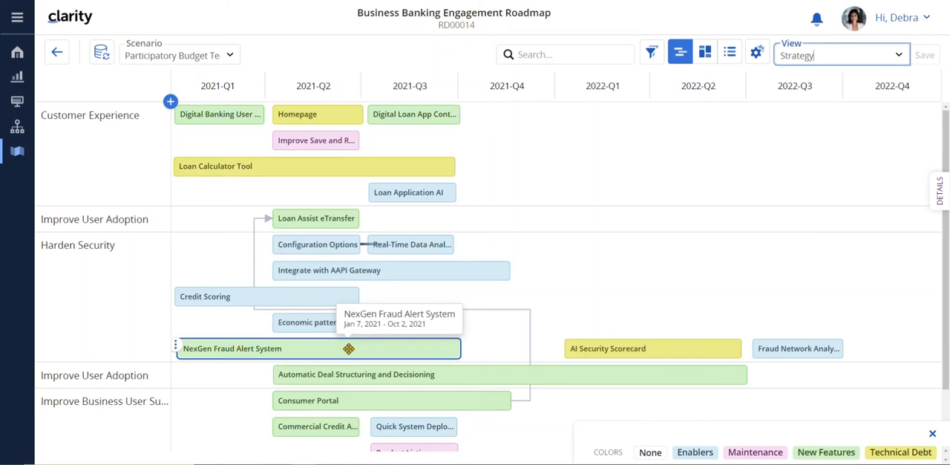
mouse_move(942, 205)
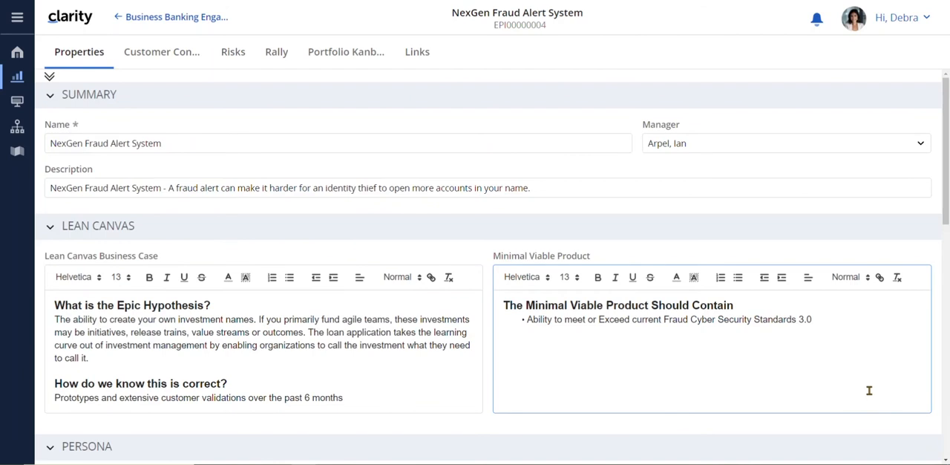
mouse_move(205, 257)
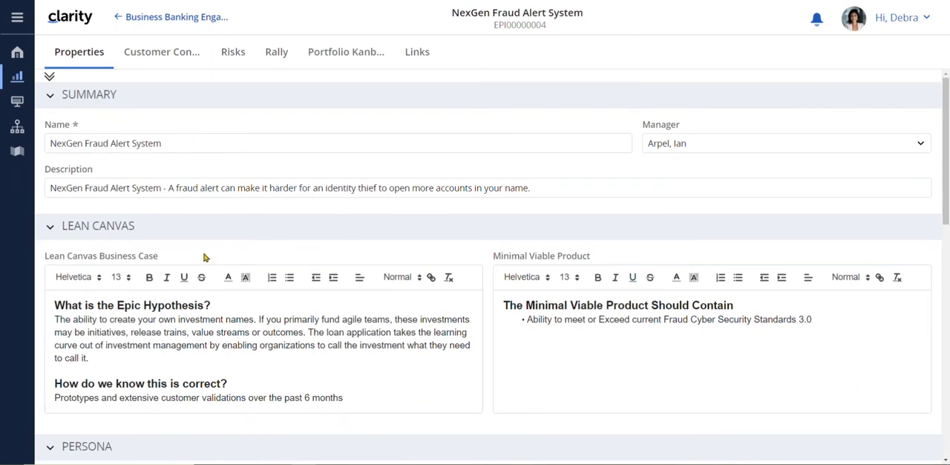
mouse_move(193, 258)
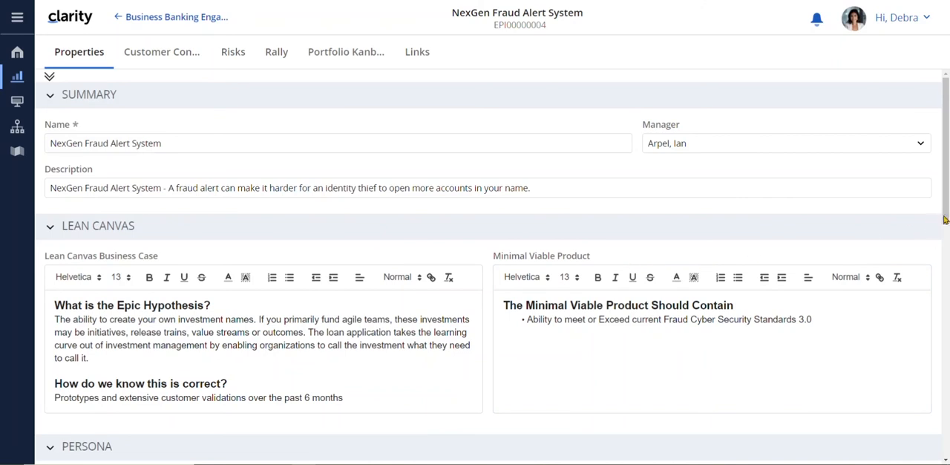
- Review the epic's Lean Canvas, Persona and Guardrails sections on the Properties tab
scroll(down, 3)
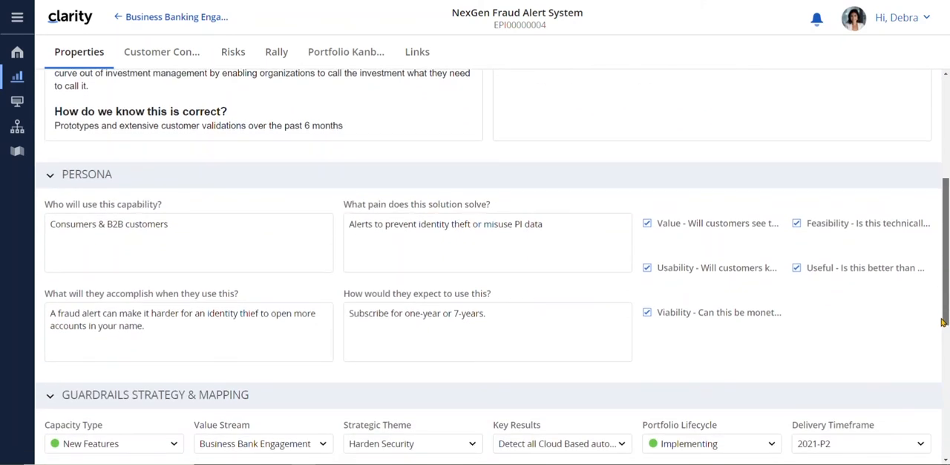
scroll(down, 3)
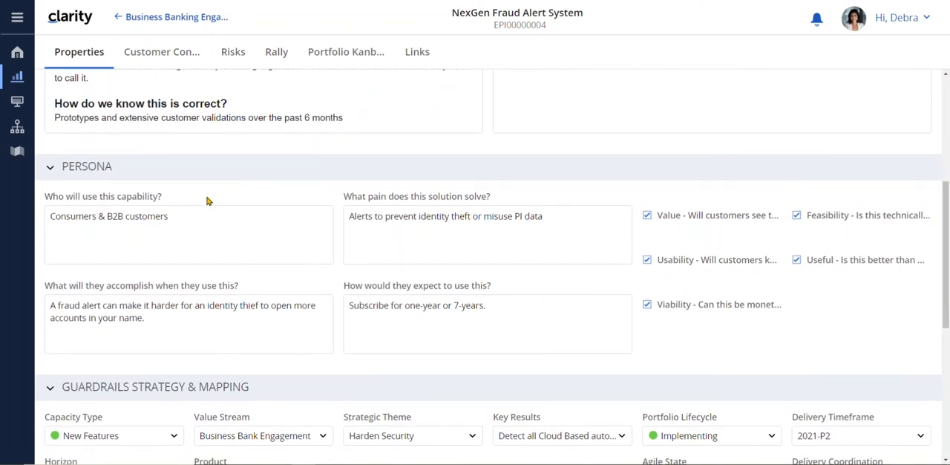
mouse_move(523, 202)
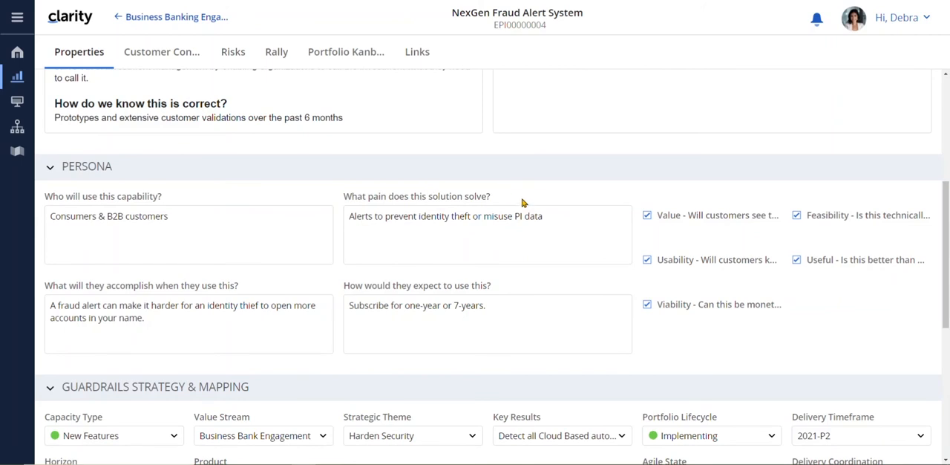
mouse_move(421, 424)
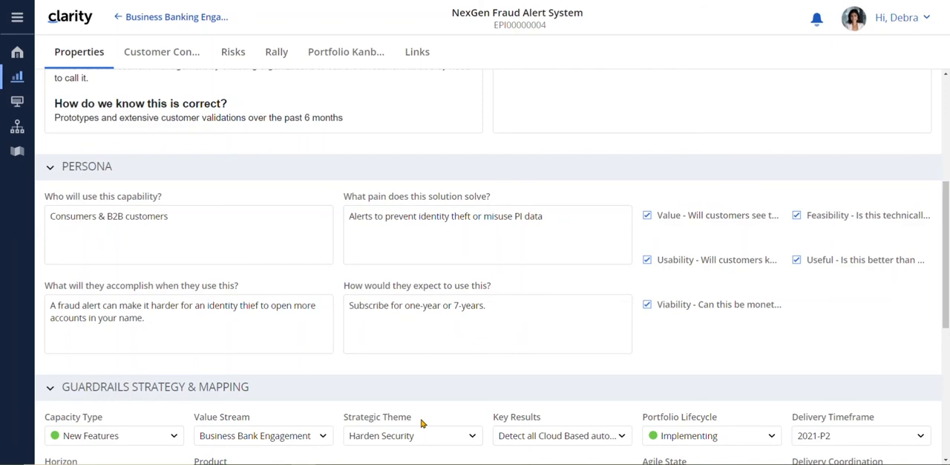
mouse_move(424, 418)
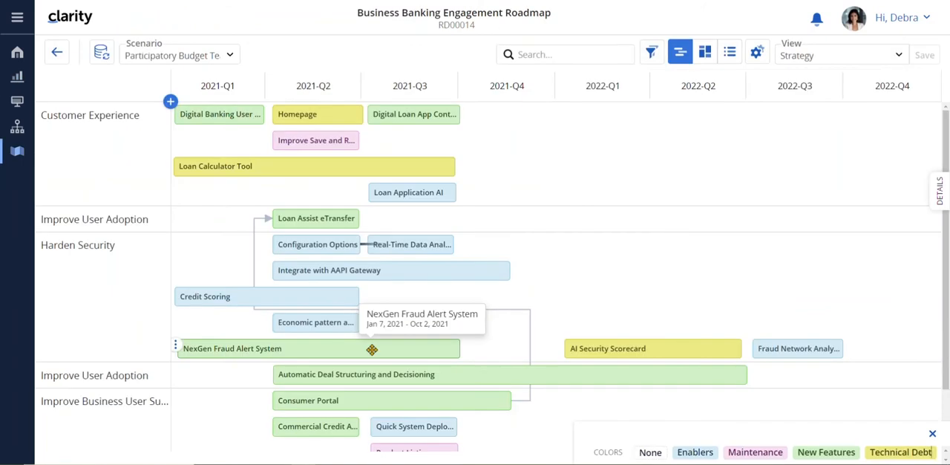
mouse_move(522, 356)
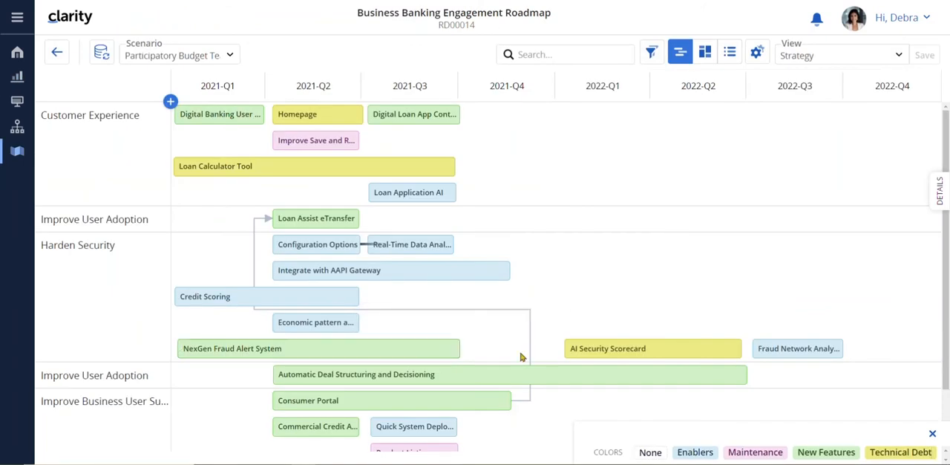
mouse_move(751, 347)
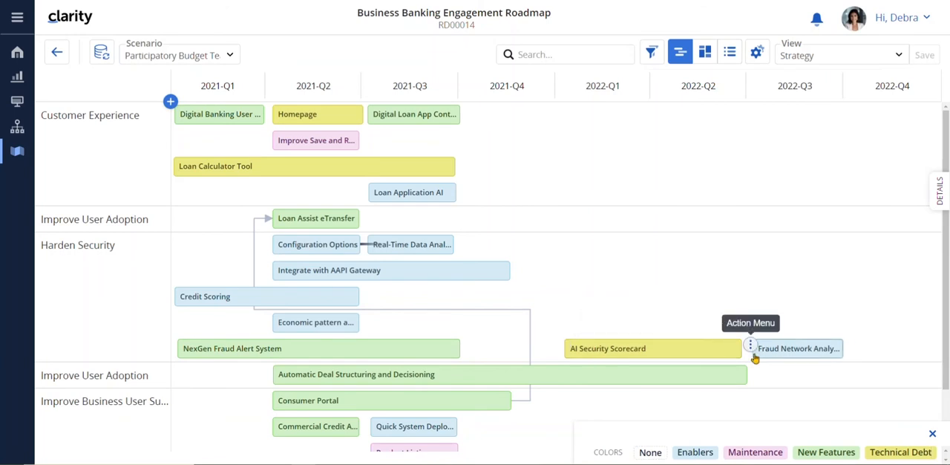
mouse_move(883, 349)
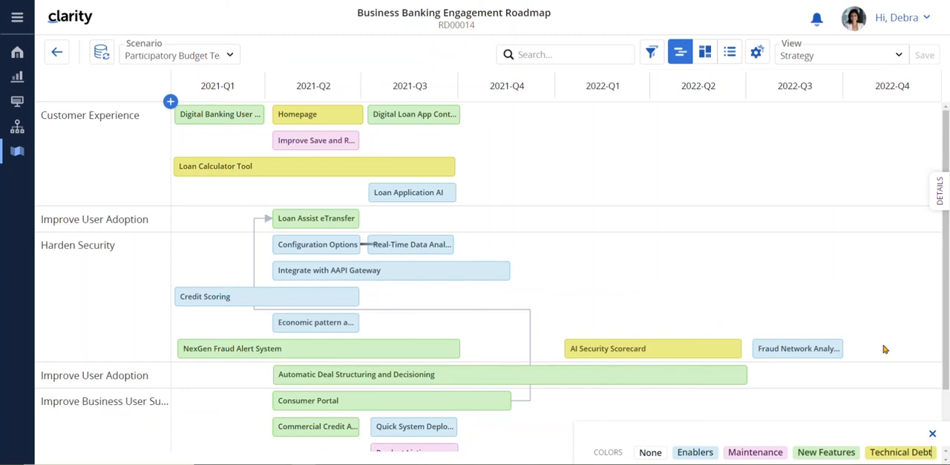
mouse_move(730, 50)
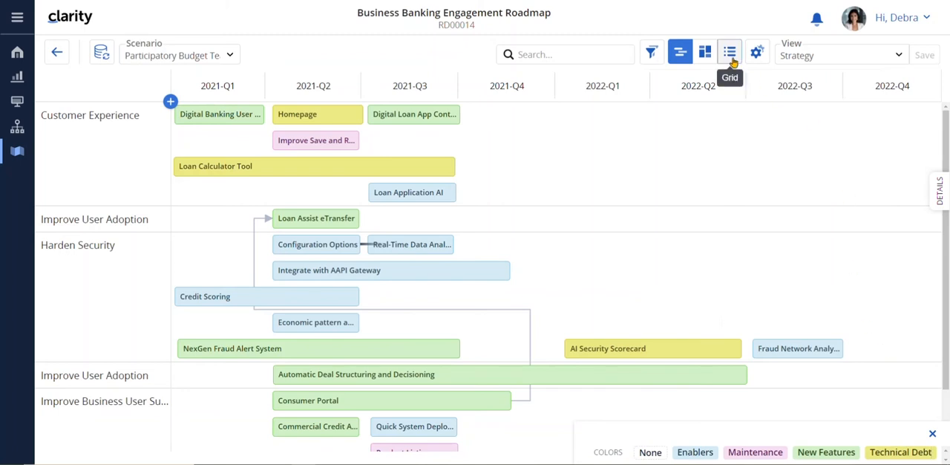
- Switch the roadmap to Grid view and expand the 2021-P2 delivery timeframe group
click(721, 50)
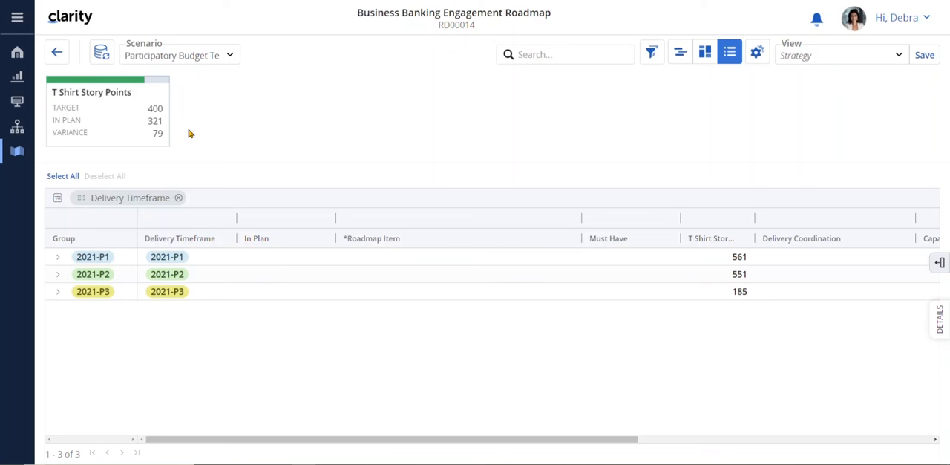
mouse_move(58, 276)
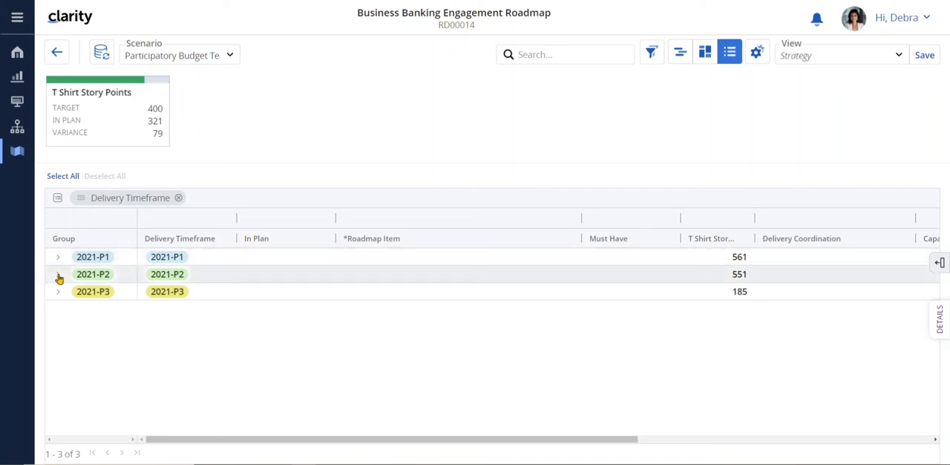
click(56, 275)
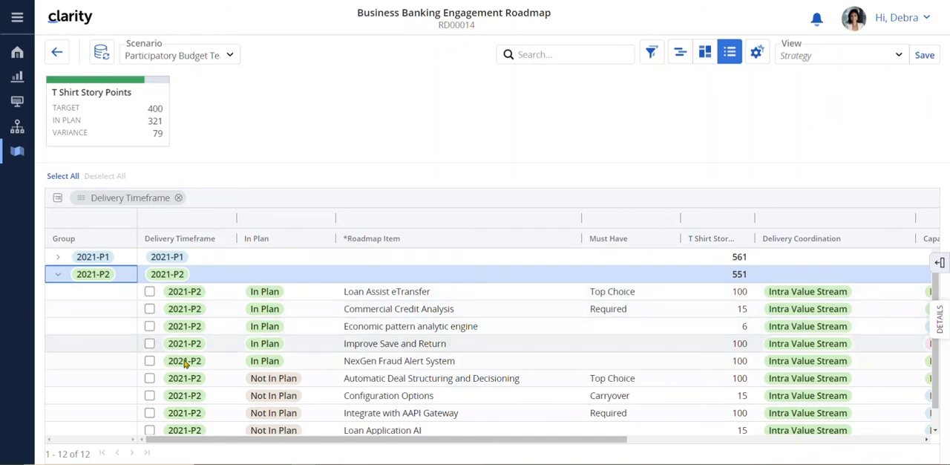
click(149, 359)
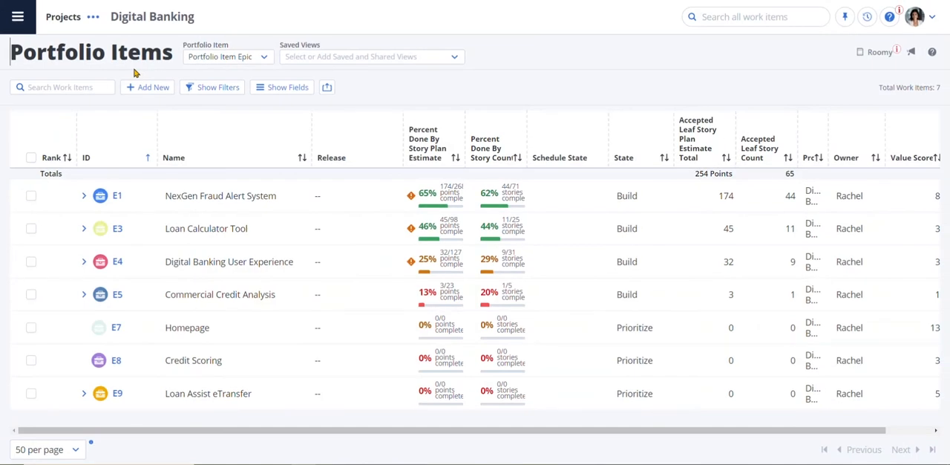
mouse_move(49, 196)
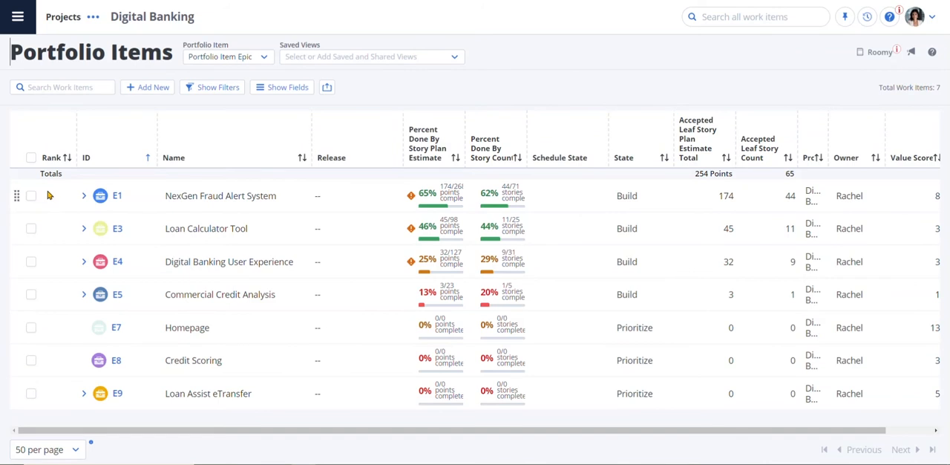
- Expand E1 NexGen Fraud Alert System into features and F1 Priority Fraud Alerts into user stories
click(83, 196)
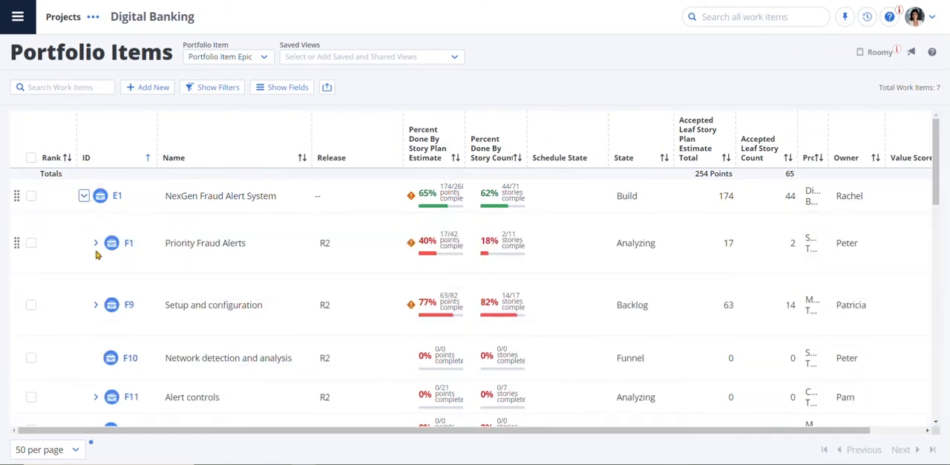
click(95, 243)
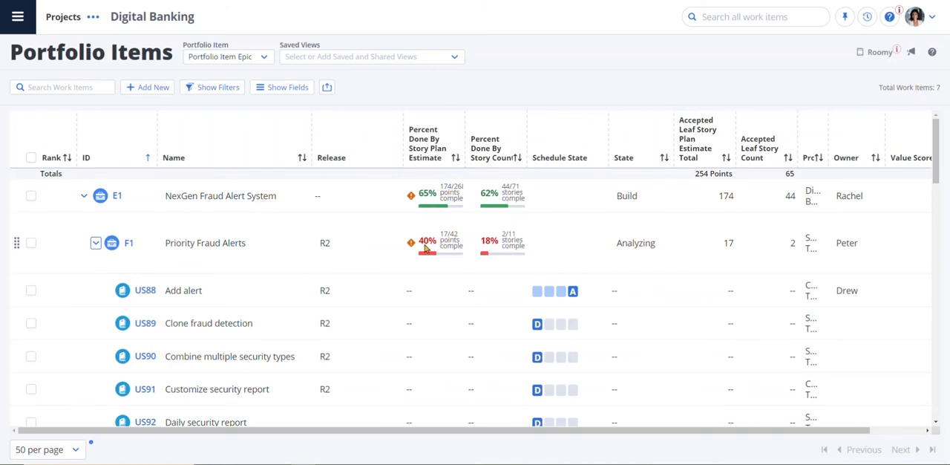
mouse_move(438, 244)
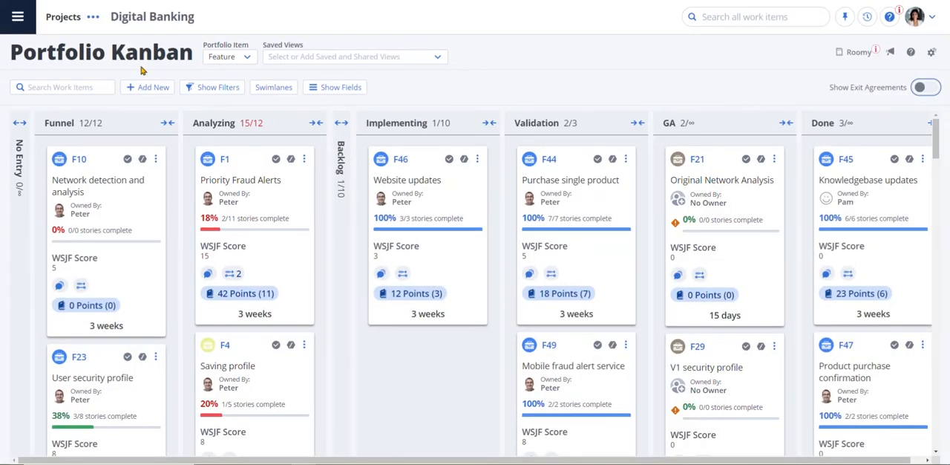
mouse_move(133, 122)
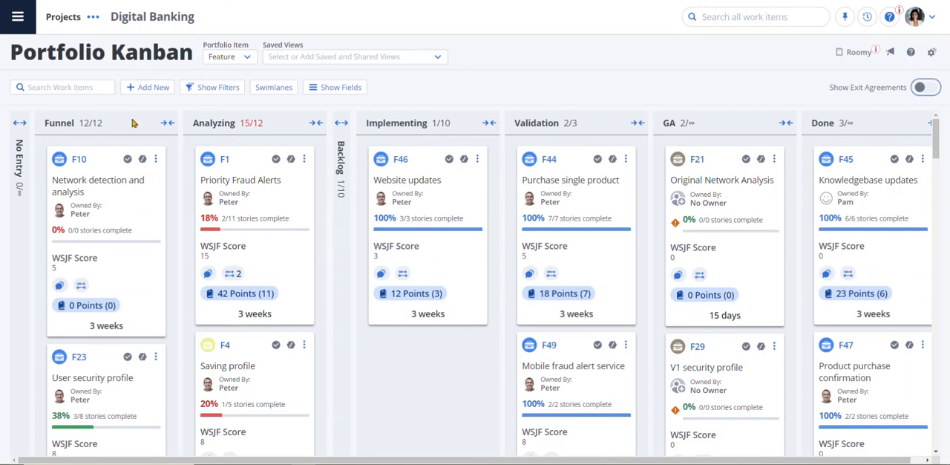
mouse_move(493, 145)
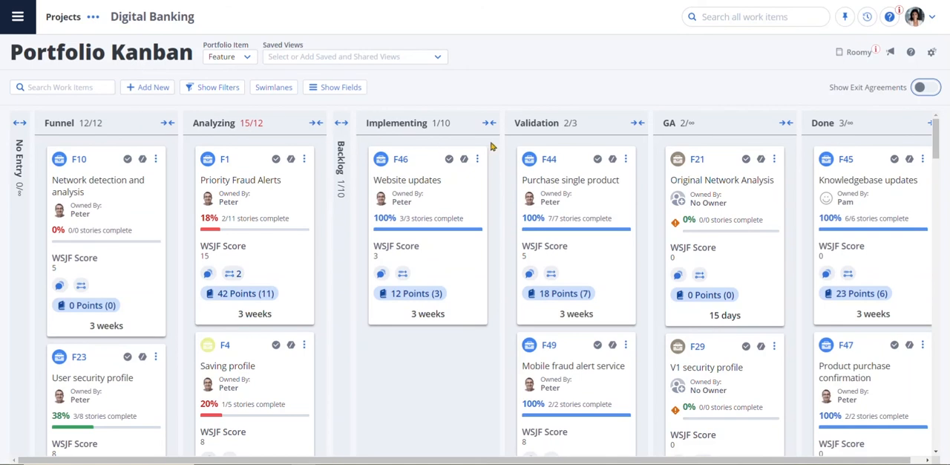
mouse_move(926, 87)
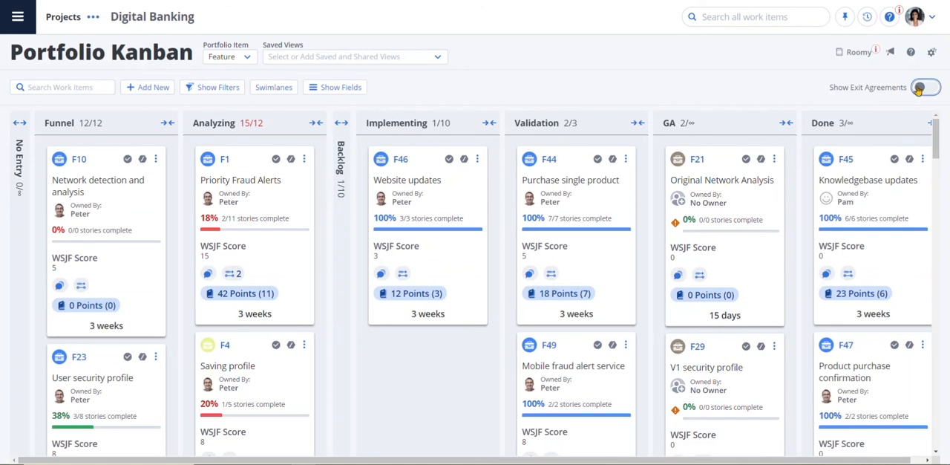
click(926, 88)
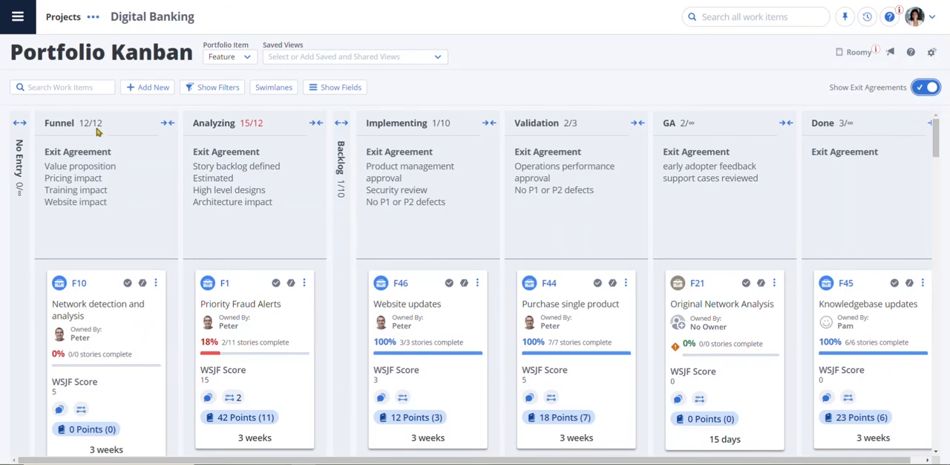
mouse_move(261, 139)
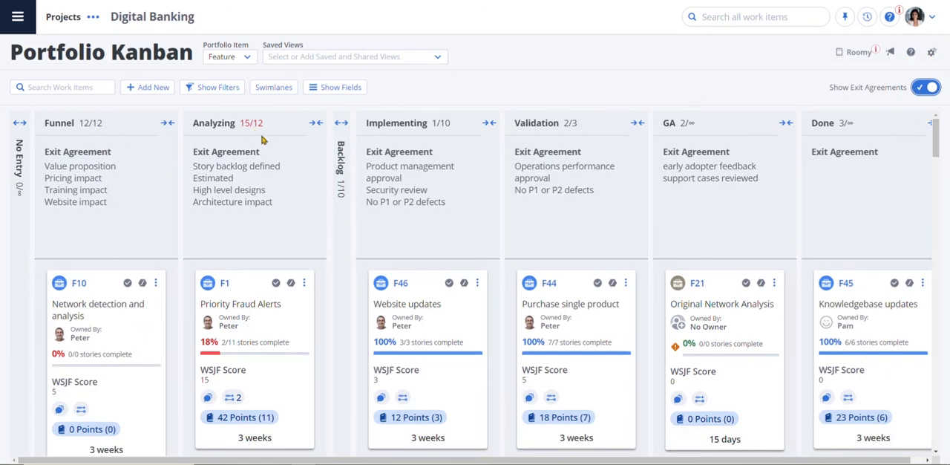
mouse_move(395, 169)
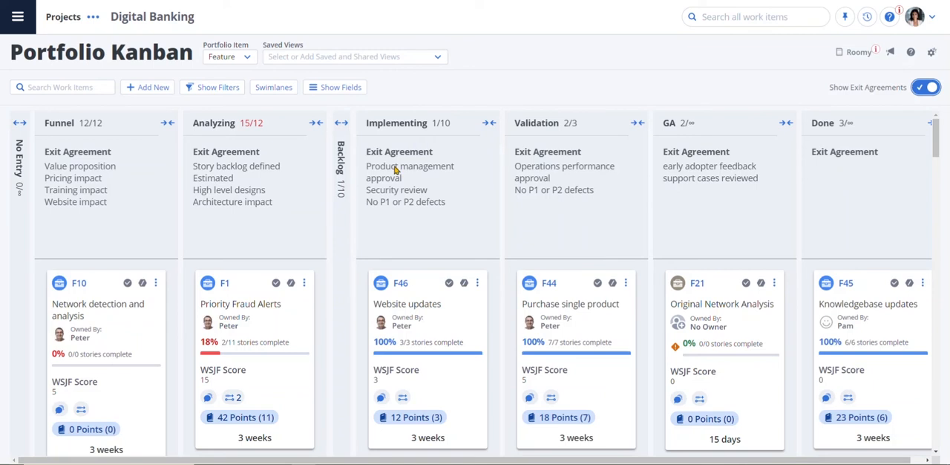
click(256, 304)
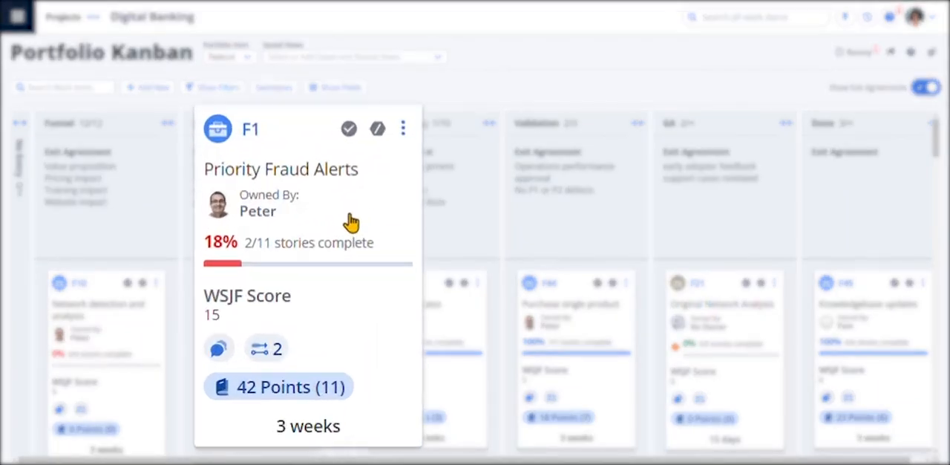
mouse_move(348, 219)
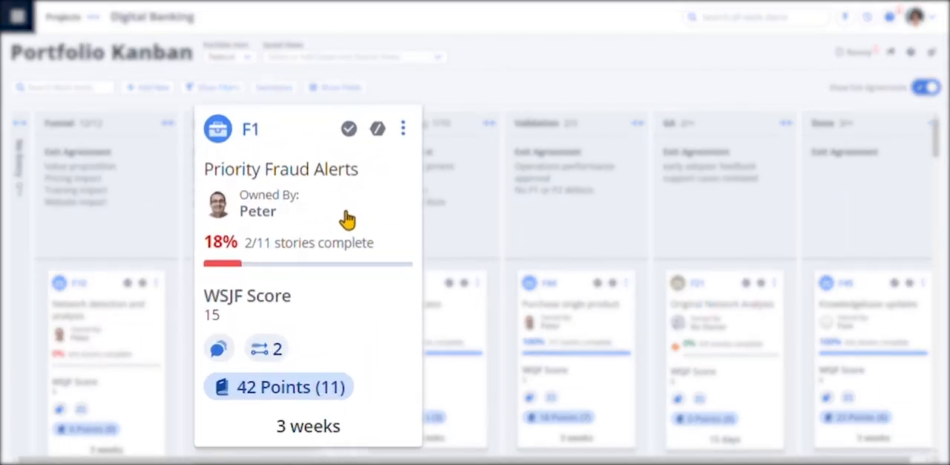
mouse_move(289, 319)
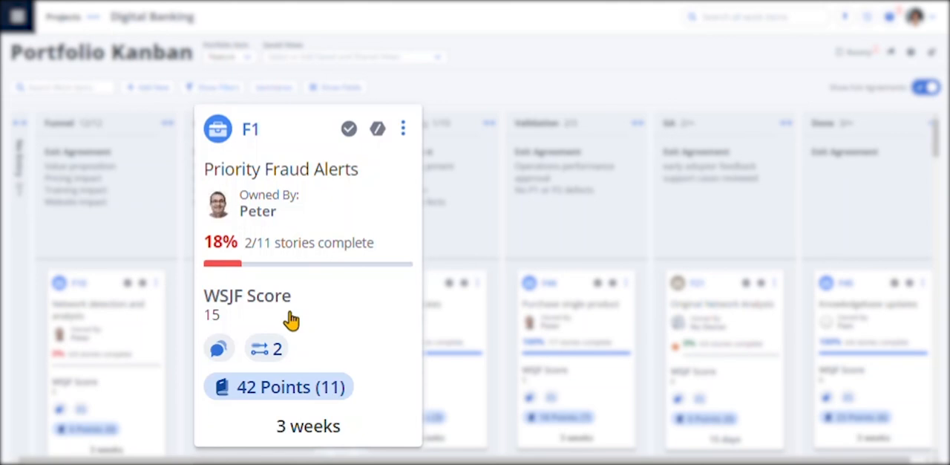
mouse_move(295, 310)
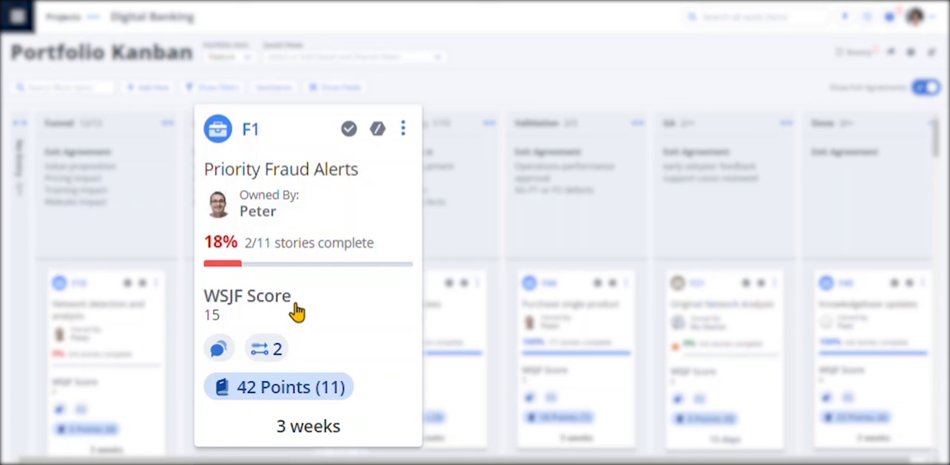
mouse_move(335, 181)
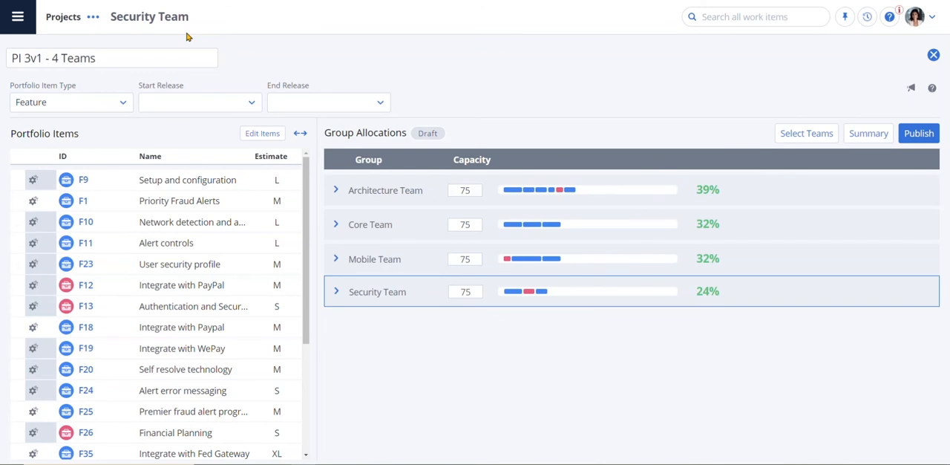
mouse_move(119, 240)
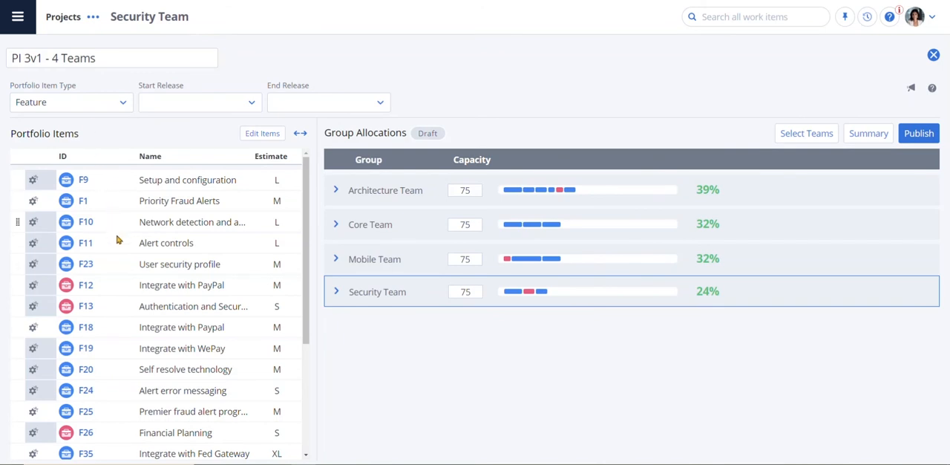
mouse_move(350, 187)
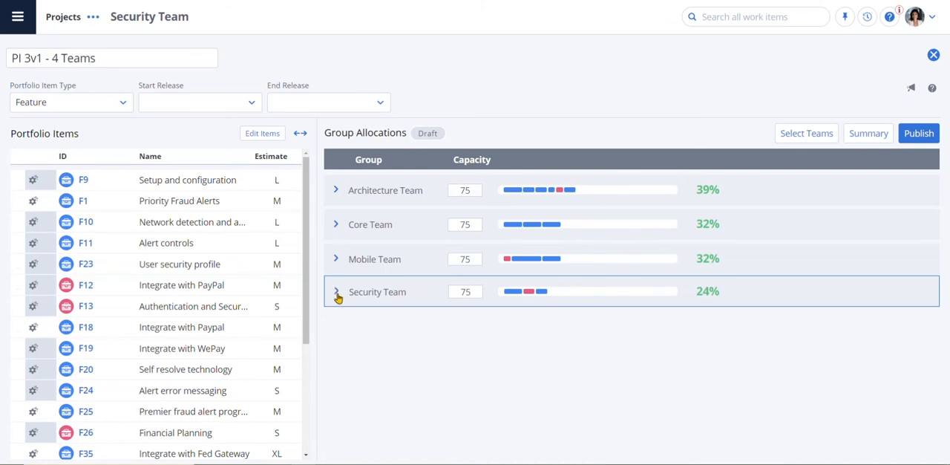
mouse_move(362, 300)
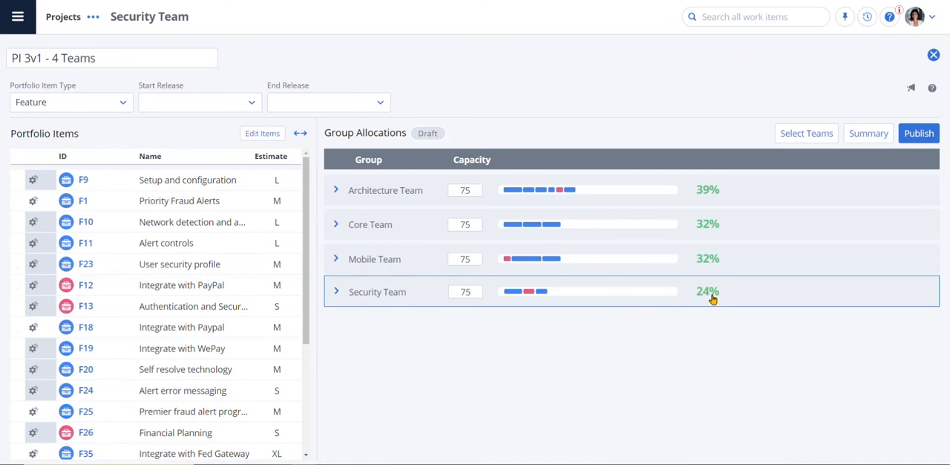
- Expand the Security Team allocation to show its assigned features F9, F12 and F19 at 24%
click(336, 291)
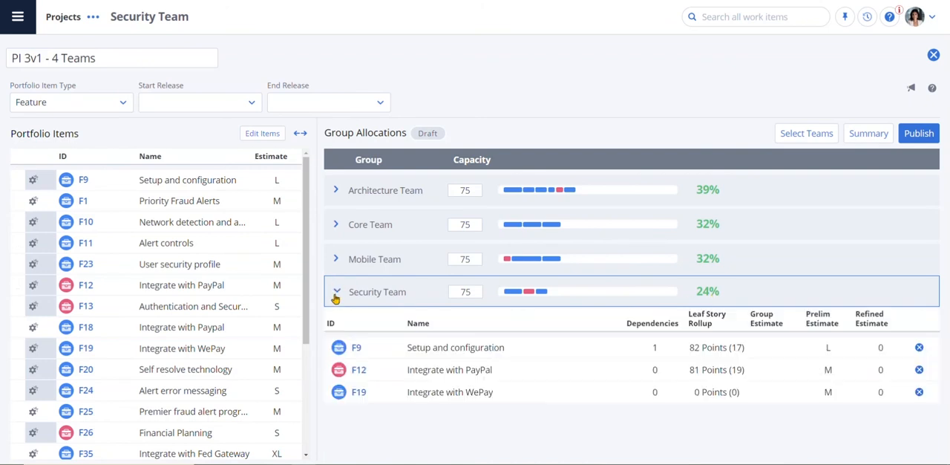
mouse_move(184, 201)
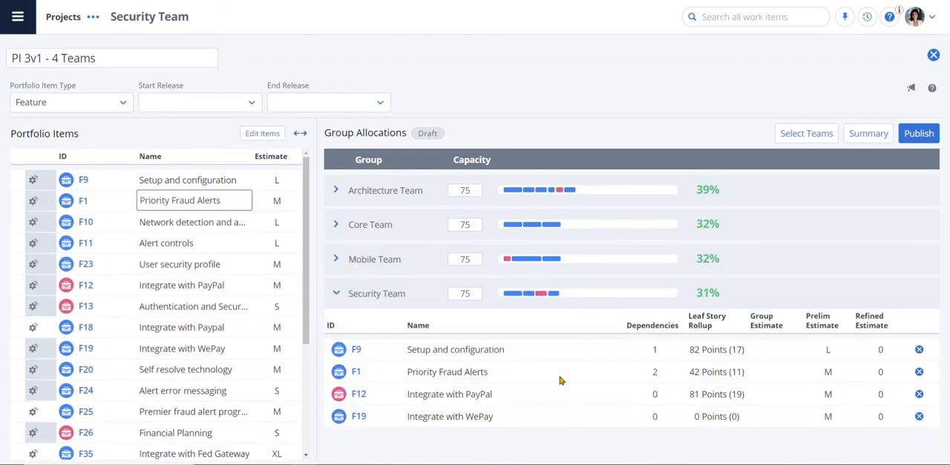
mouse_move(570, 381)
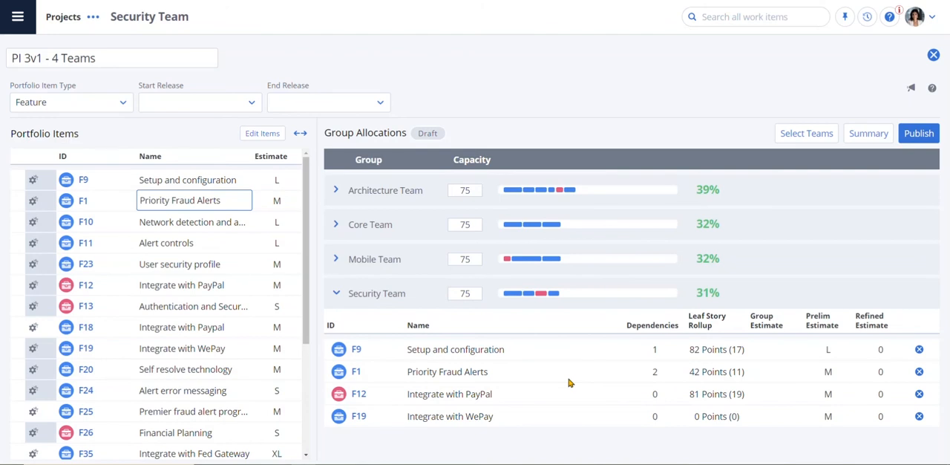
mouse_move(707, 306)
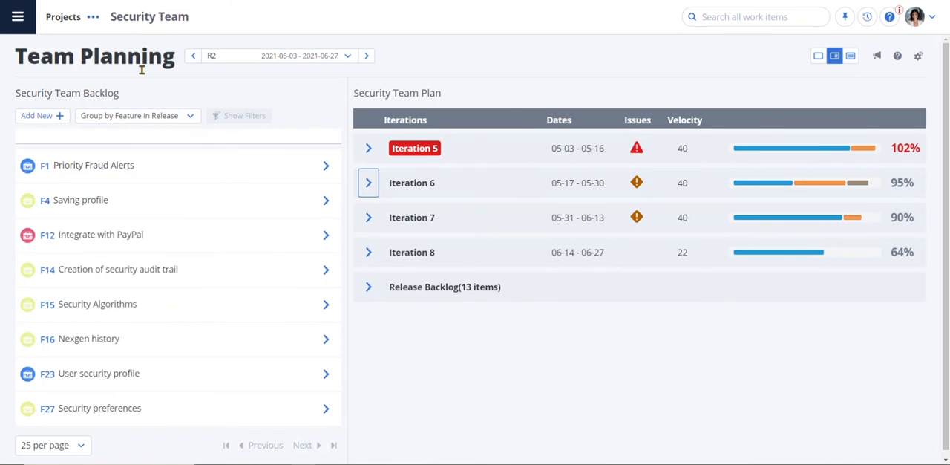
mouse_move(142, 74)
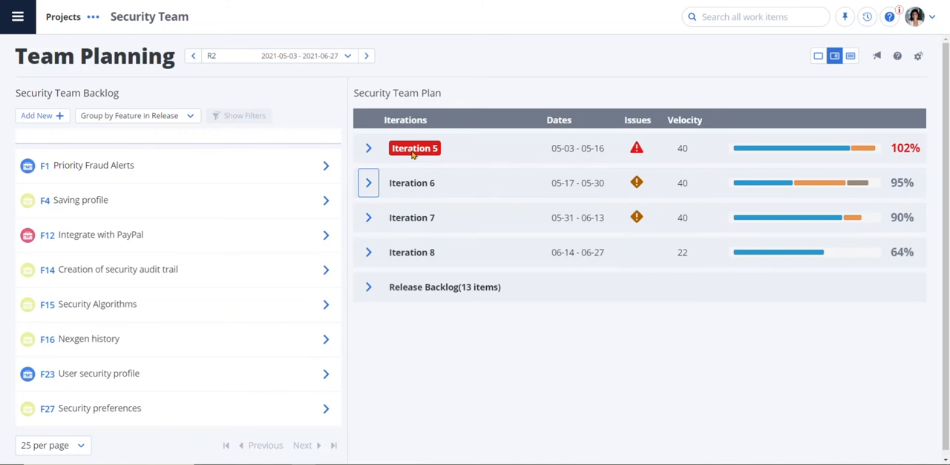
mouse_move(662, 137)
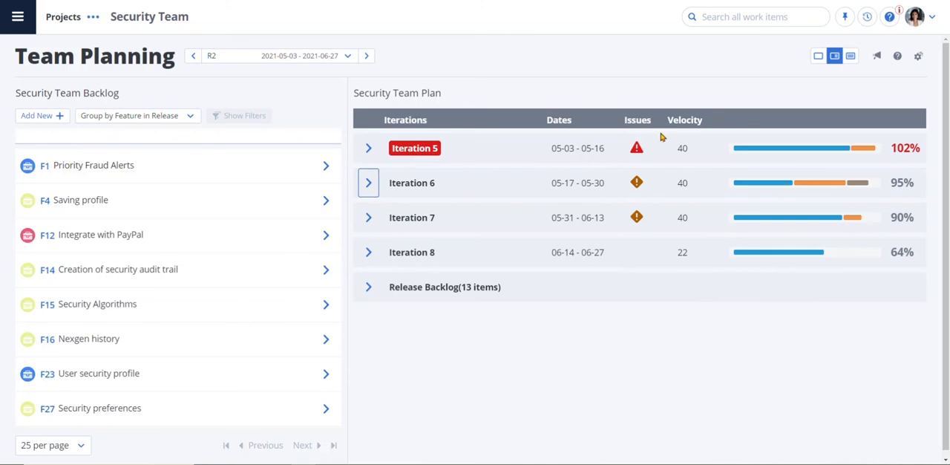
mouse_move(635, 149)
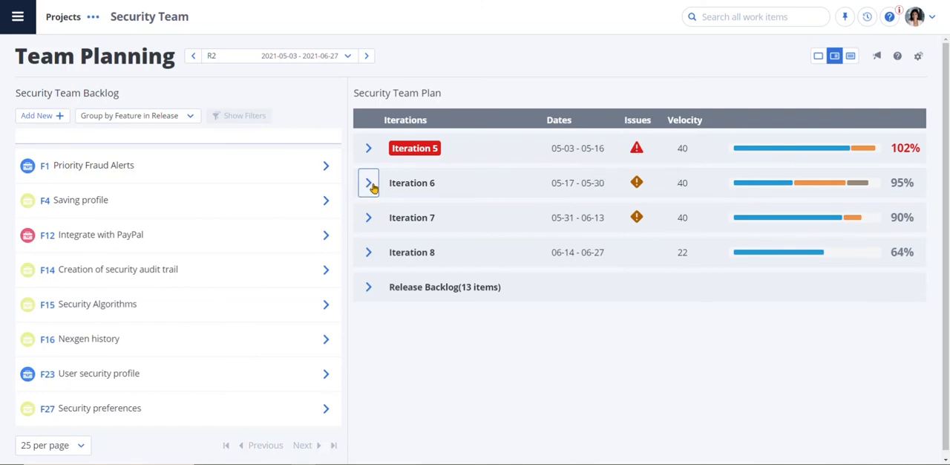
mouse_move(620, 190)
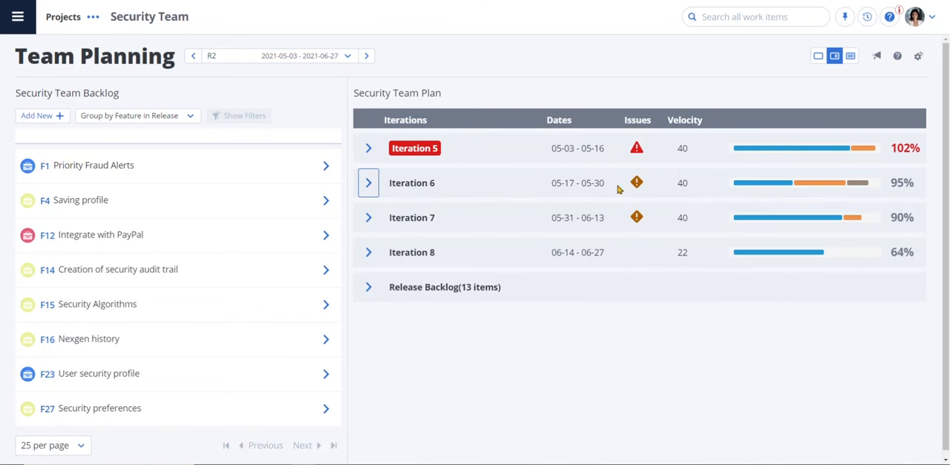
- Show the Security Team's R2 plan with iterations 5 to 8 and their velocity load
click(368, 183)
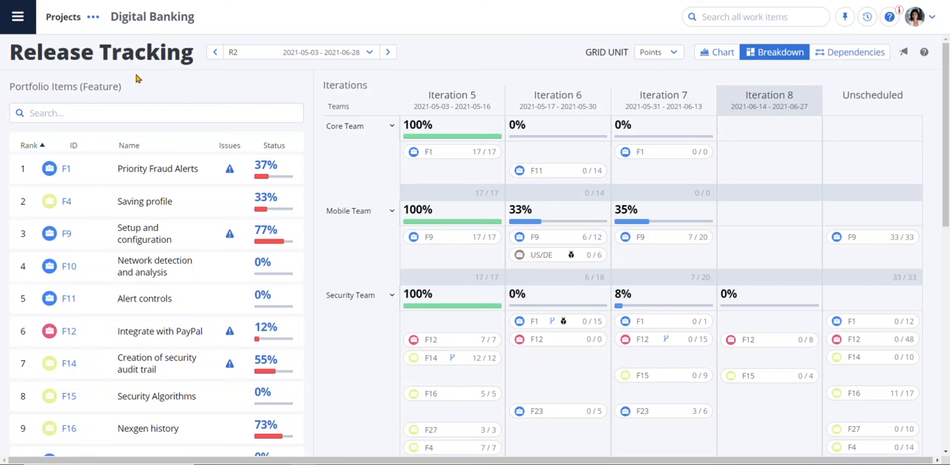
mouse_move(149, 190)
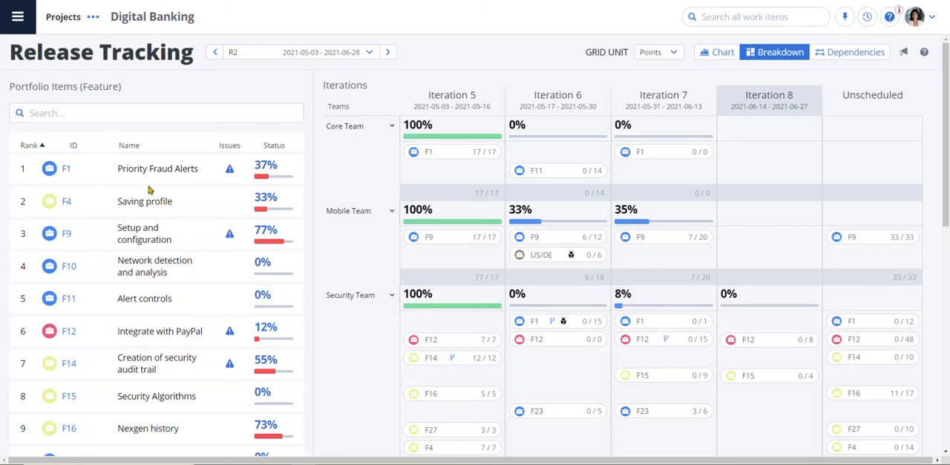
mouse_move(241, 181)
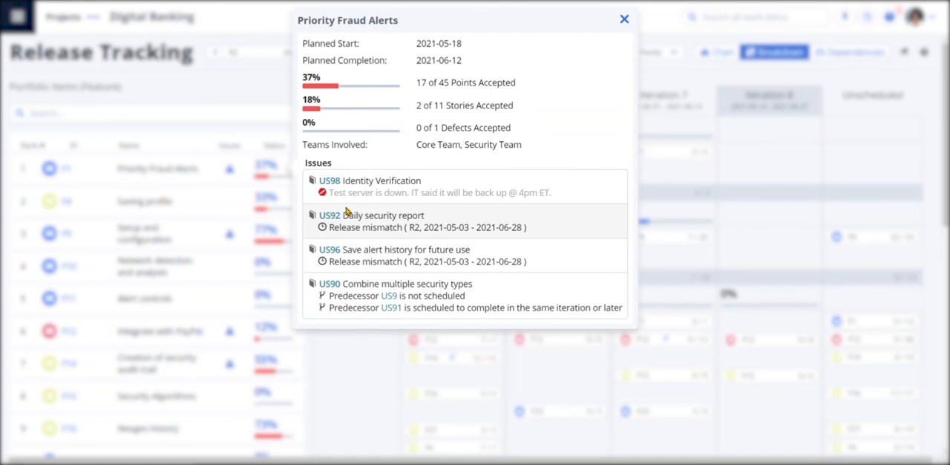
mouse_move(411, 214)
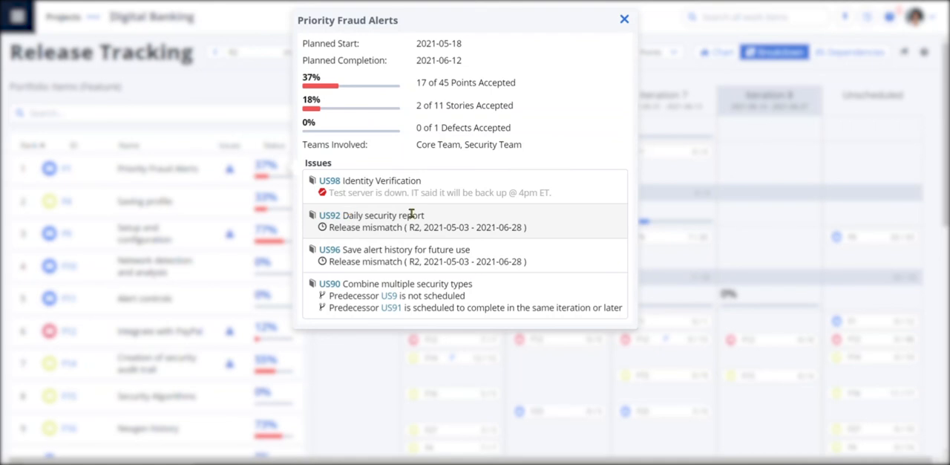
- Close the Priority Fraud Alerts issue details and move on to the Program/ART Dashboard
click(623, 18)
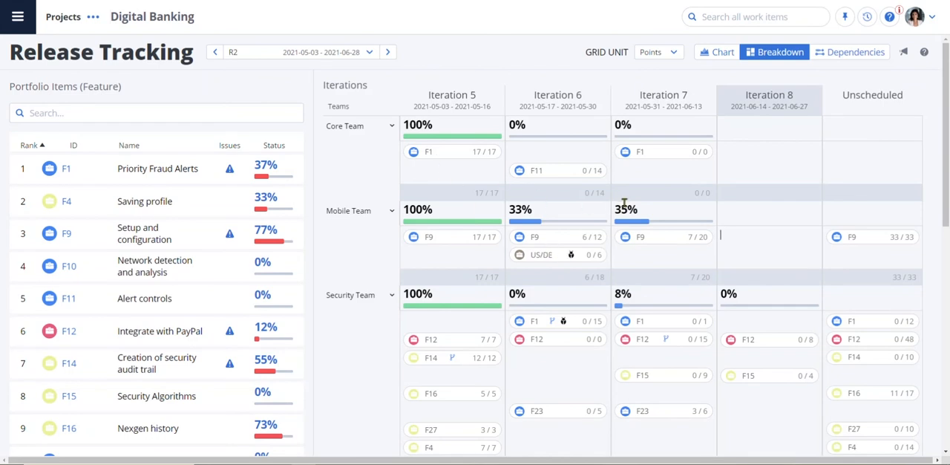
mouse_move(557, 311)
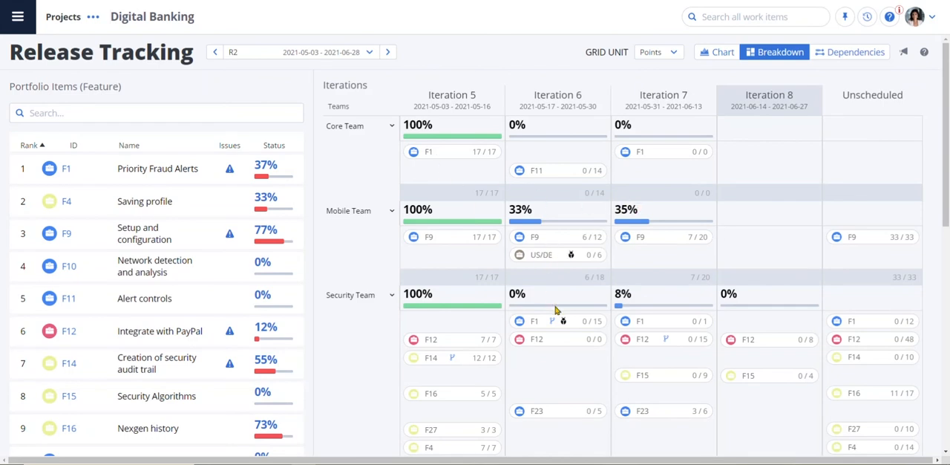
click(392, 125)
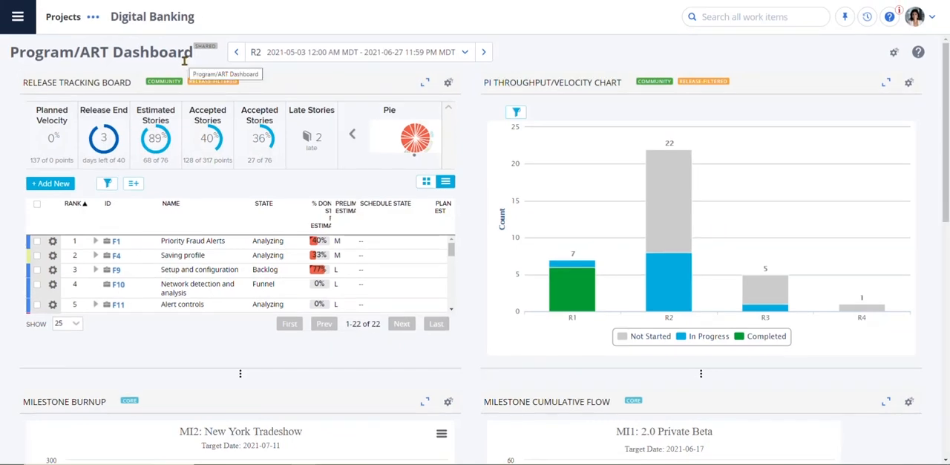
mouse_move(126, 148)
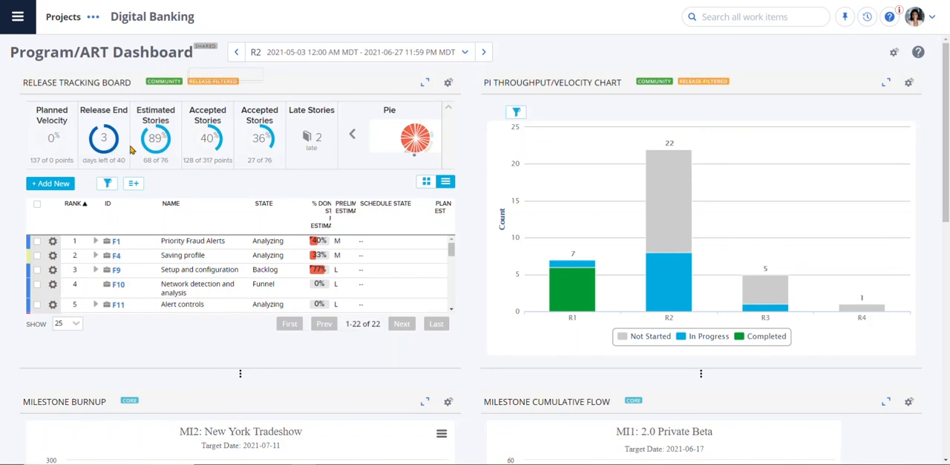
mouse_move(245, 169)
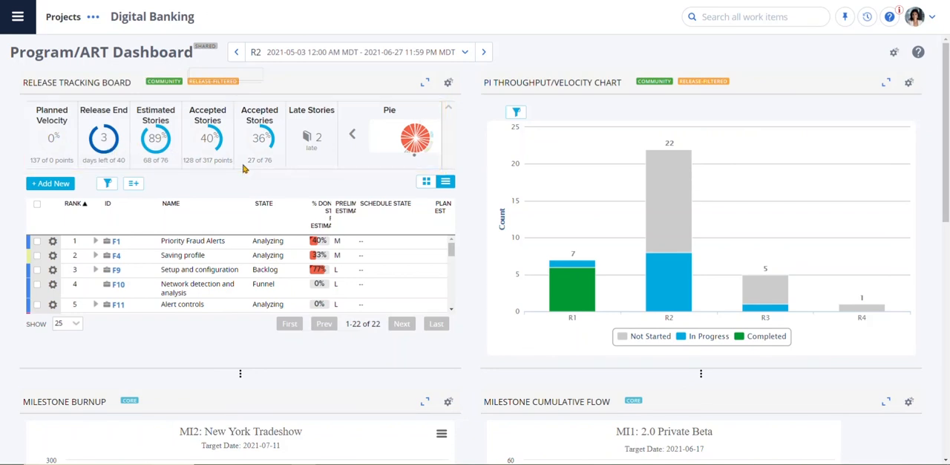
mouse_move(217, 182)
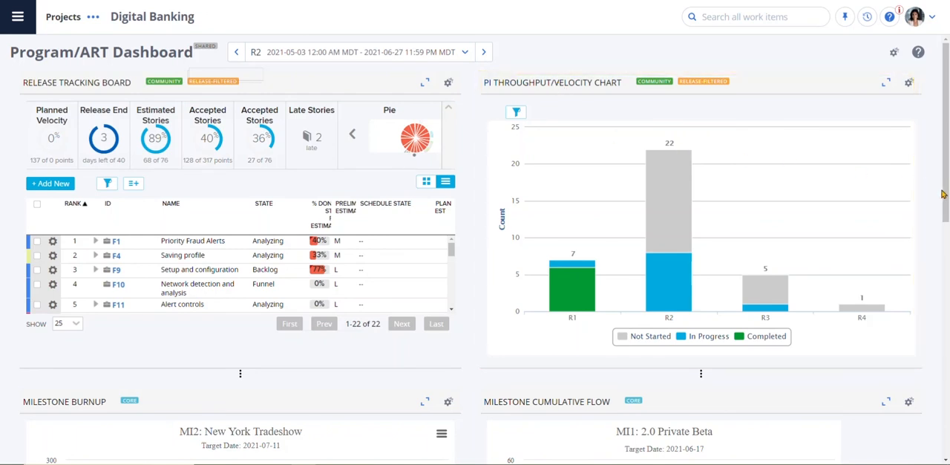
scroll(down, 3)
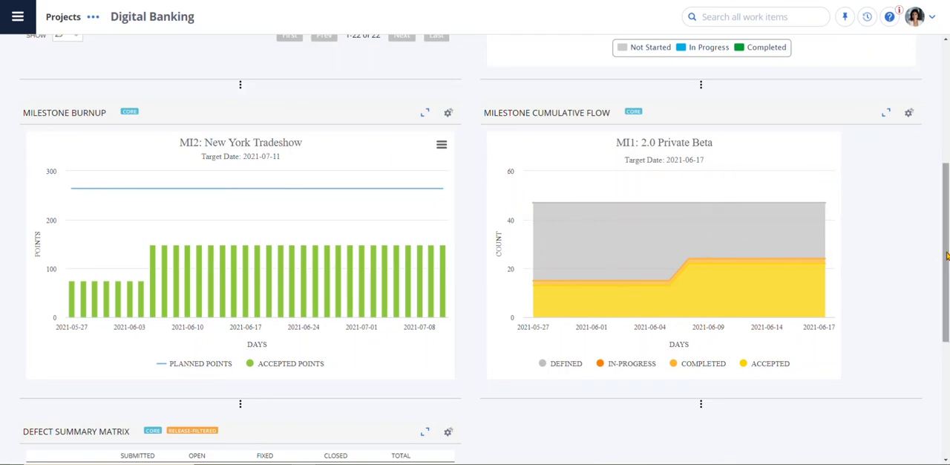
scroll(down, 3)
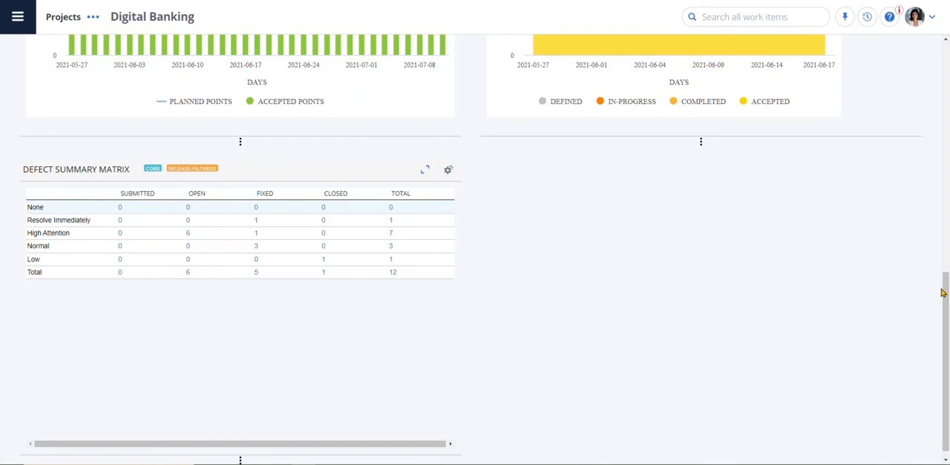
mouse_move(873, 62)
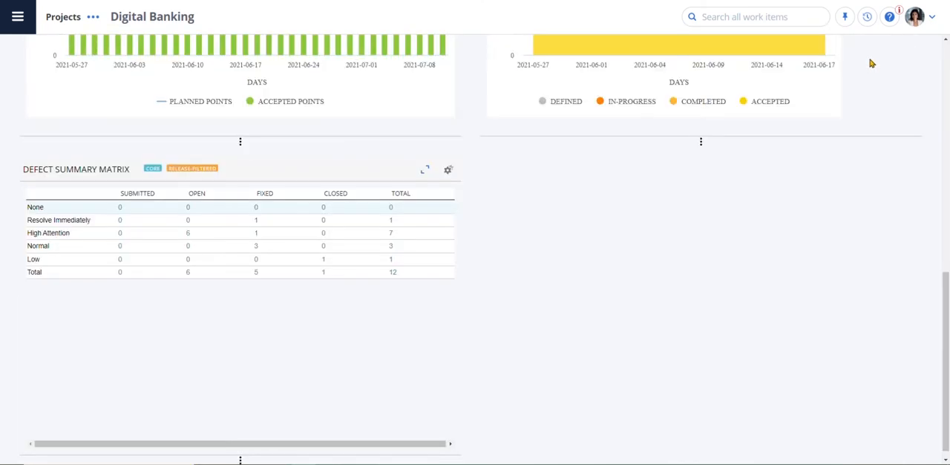
mouse_move(932, 288)
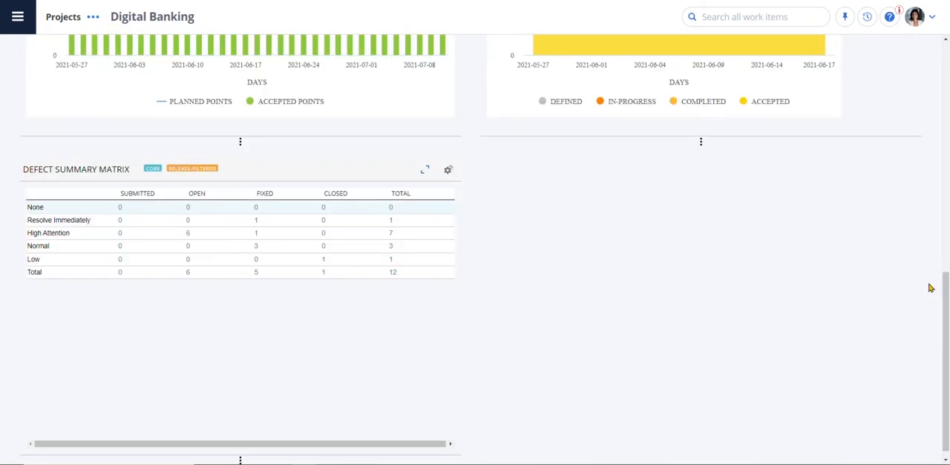
scroll(up, 3)
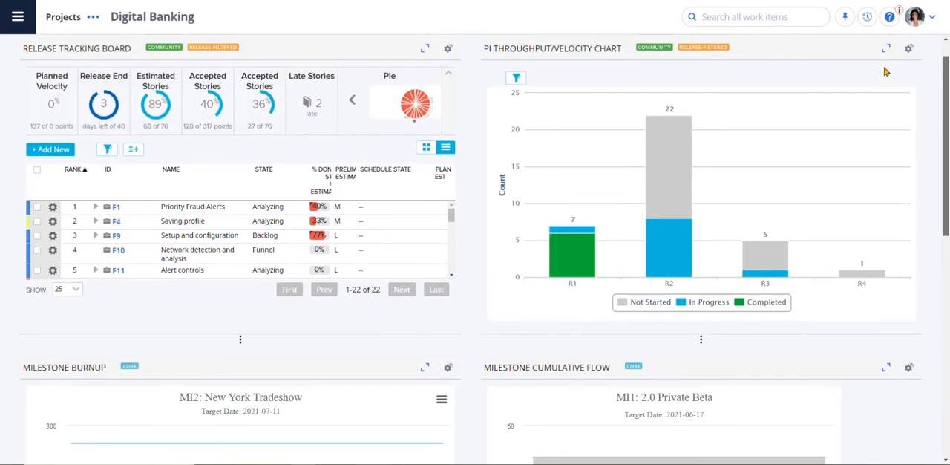
mouse_move(821, 101)
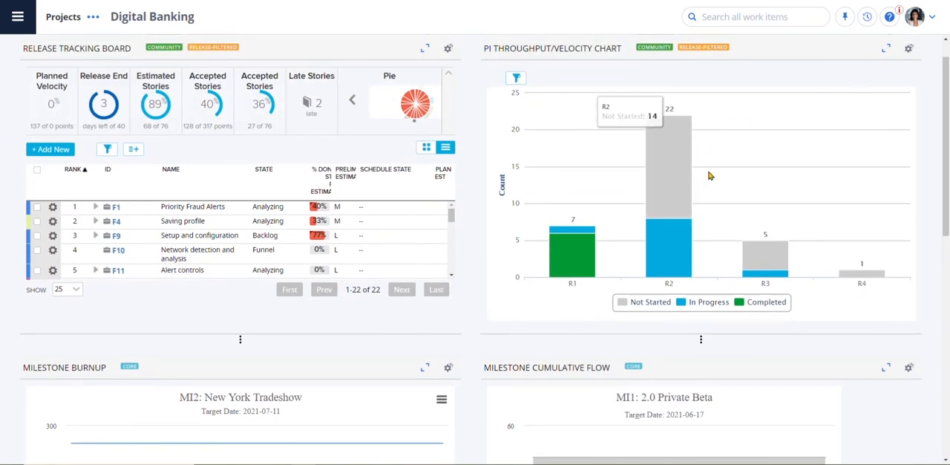
mouse_move(783, 167)
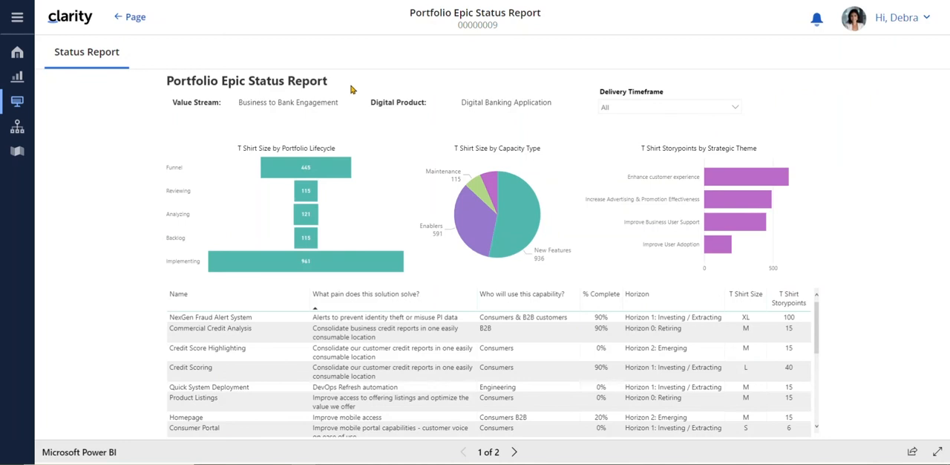
mouse_move(338, 172)
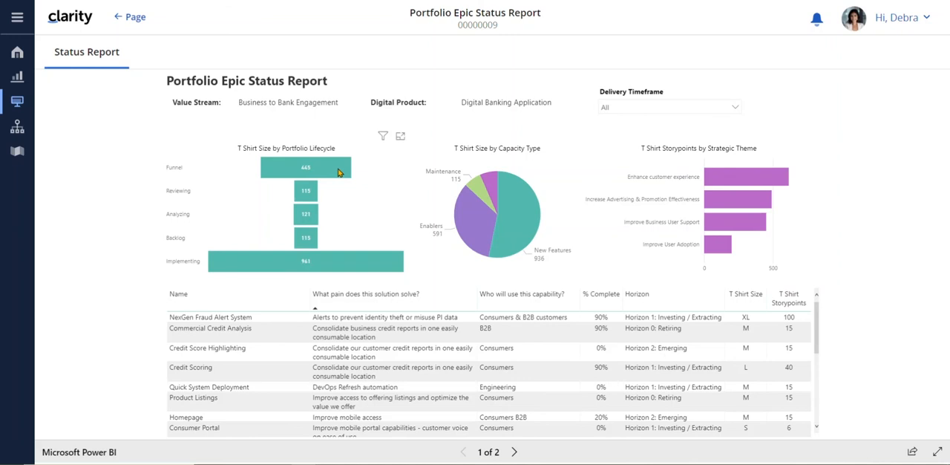
mouse_move(343, 243)
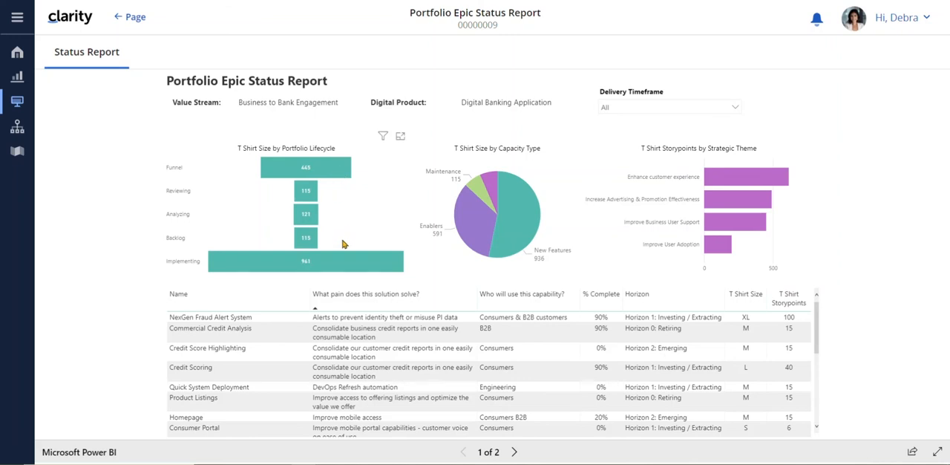
mouse_move(364, 143)
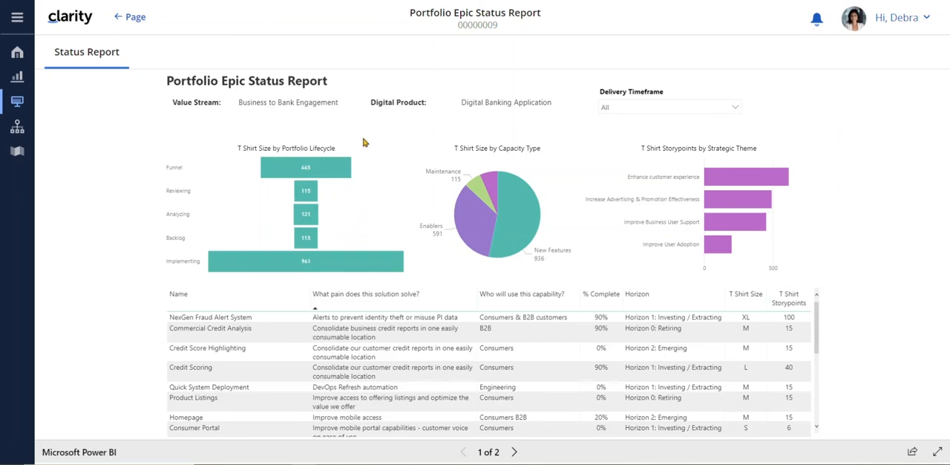
mouse_move(354, 150)
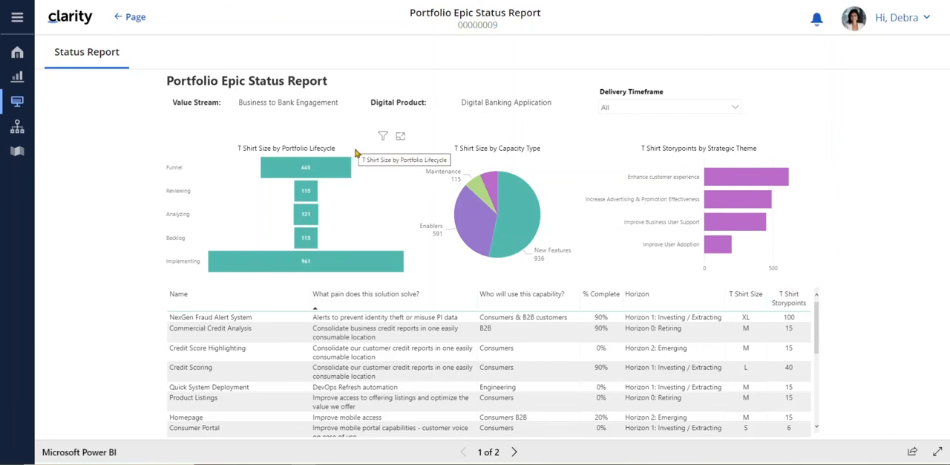
mouse_move(561, 217)
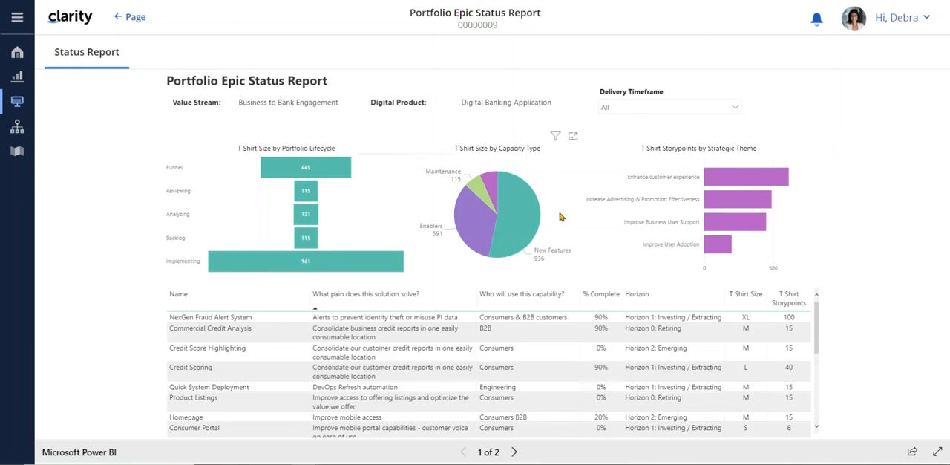
mouse_move(542, 217)
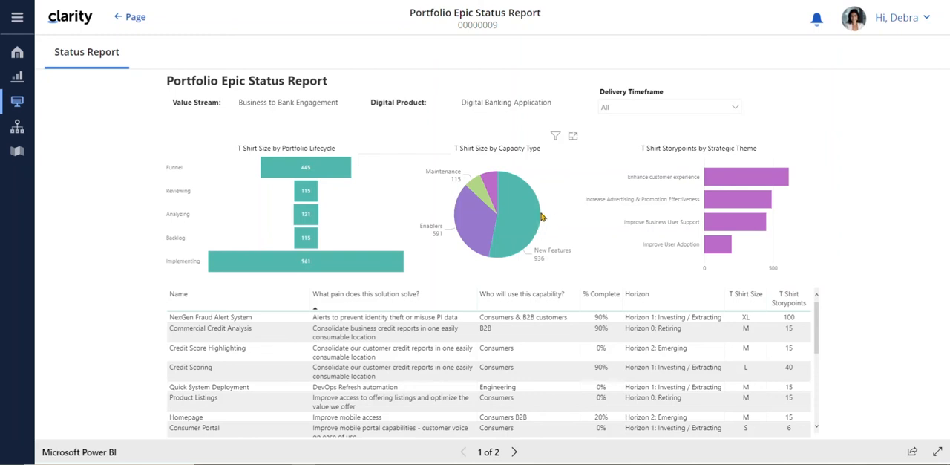
mouse_move(799, 178)
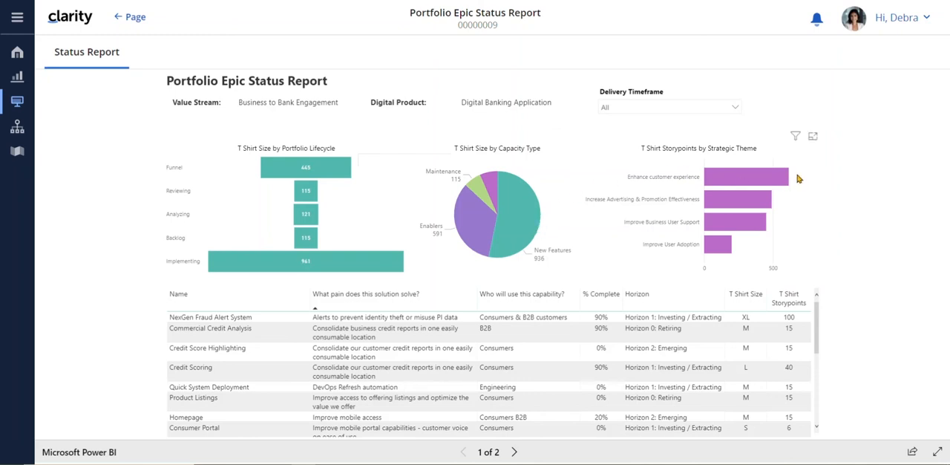
mouse_move(798, 251)
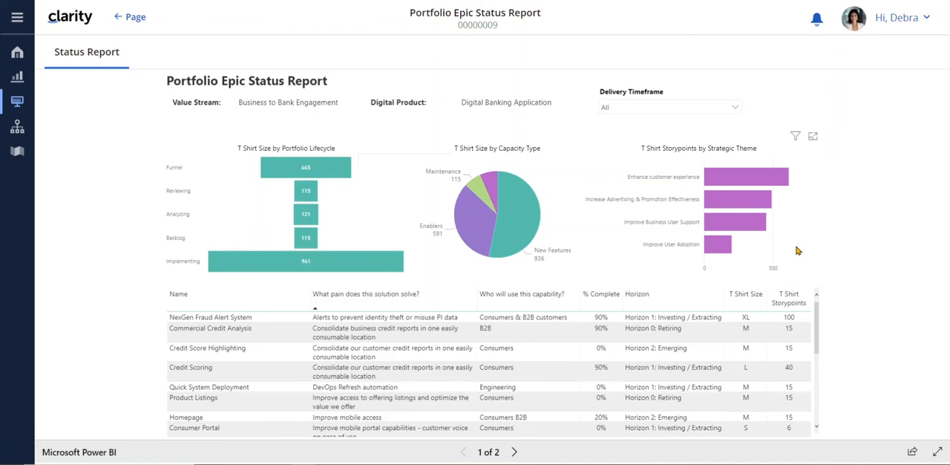
- Cross-filter the Power BI status report charts to the NexGen Fraud Alert System epic row
click(210, 318)
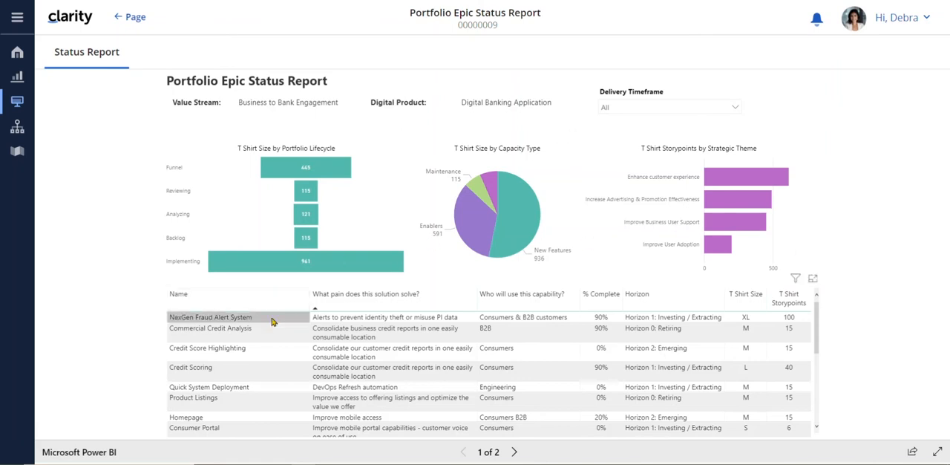
click(211, 318)
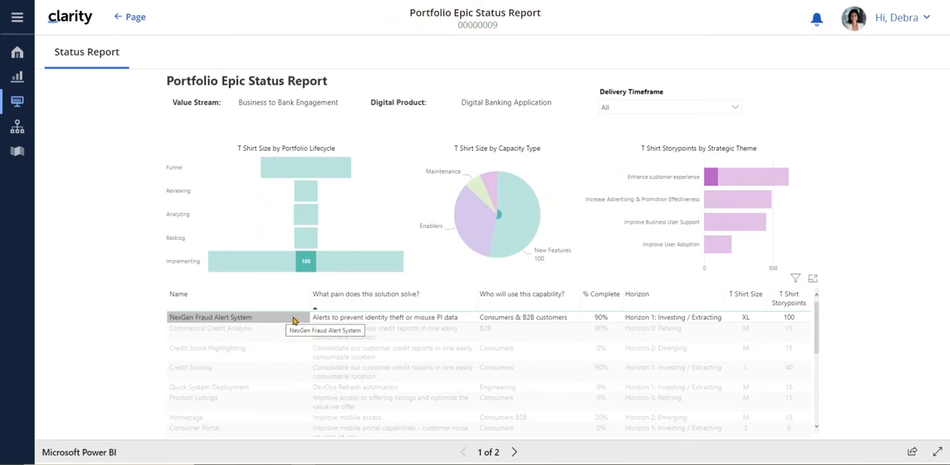
- Drill through to page 2 showing NexGen Fraud Alert System at 44% complete, $1.08M cost, 342% ROI
click(210, 318)
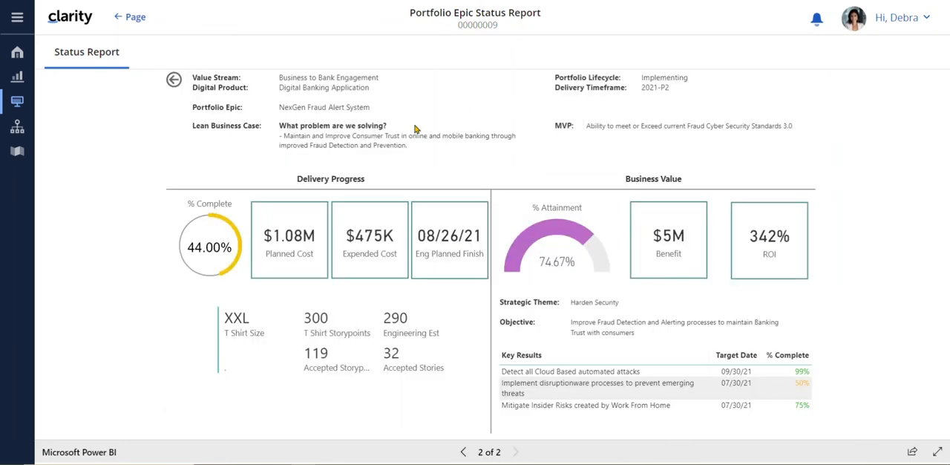
mouse_move(176, 216)
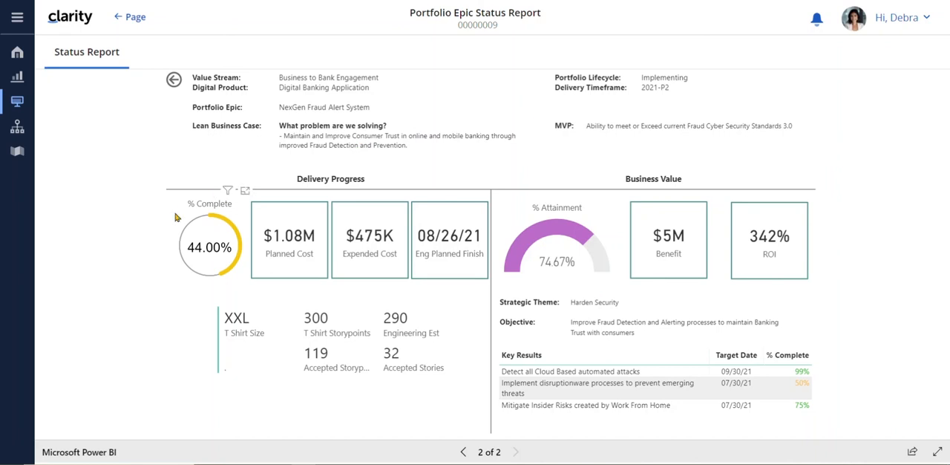
mouse_move(231, 284)
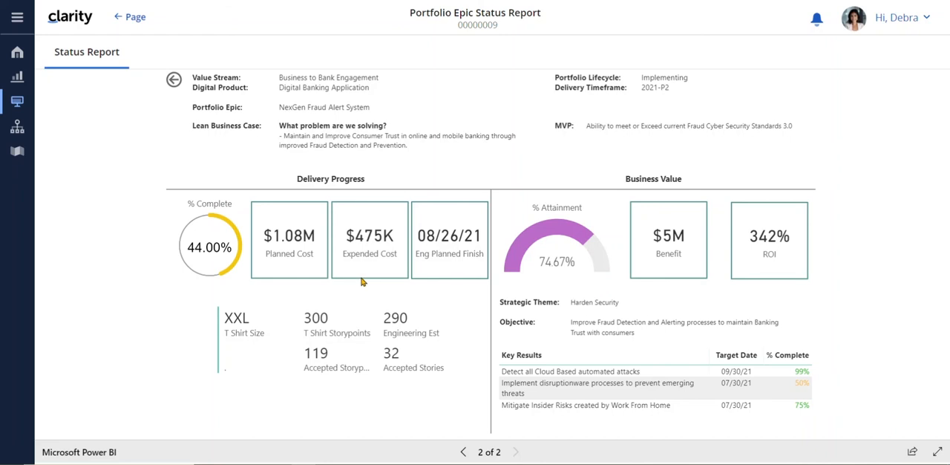
mouse_move(412, 270)
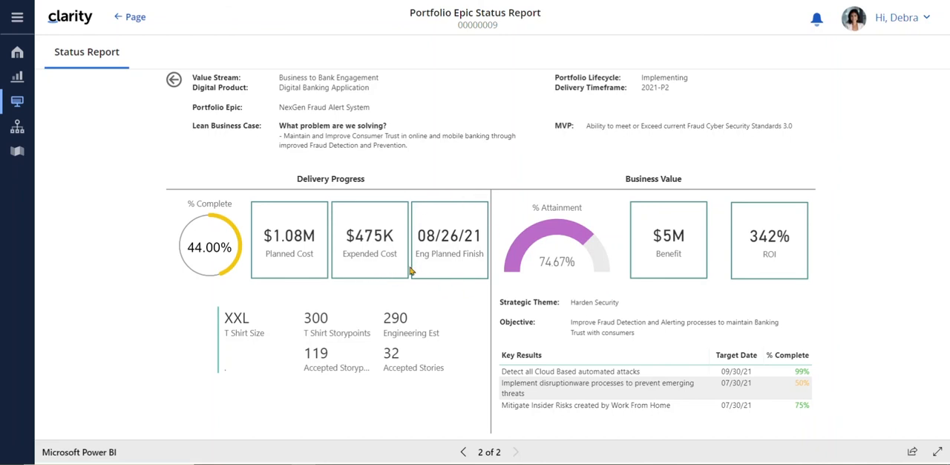
mouse_move(442, 287)
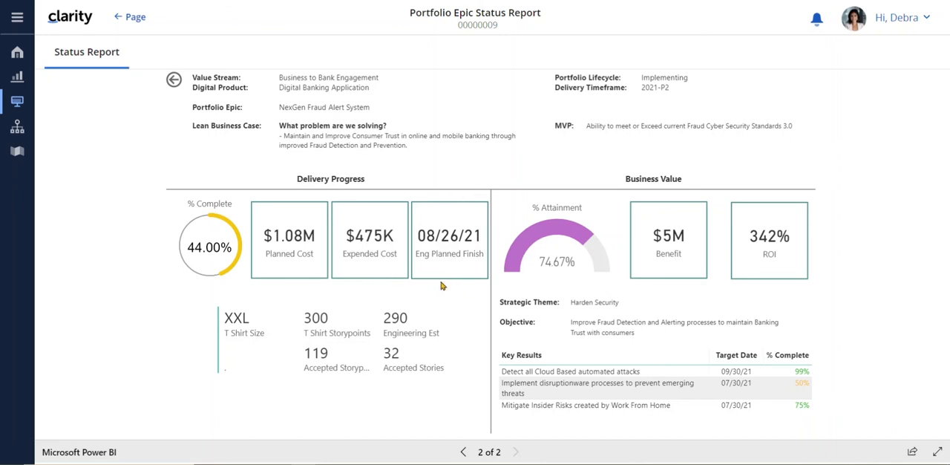
mouse_move(676, 190)
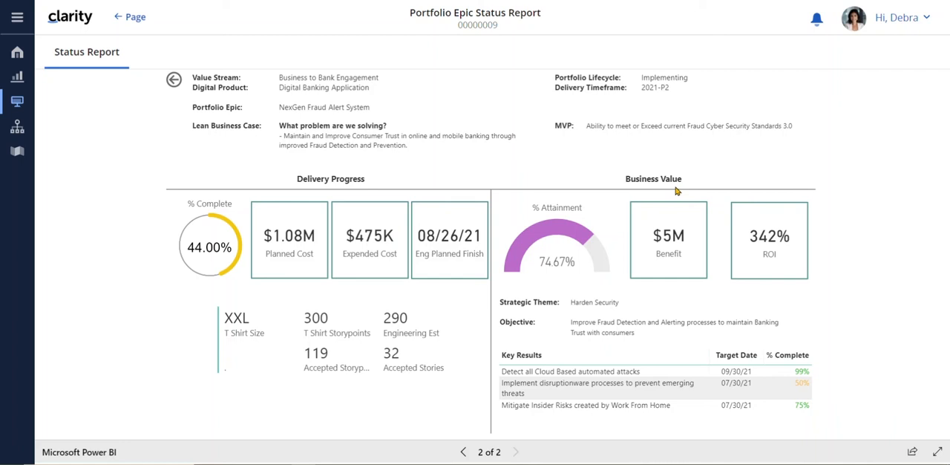
mouse_move(594, 354)
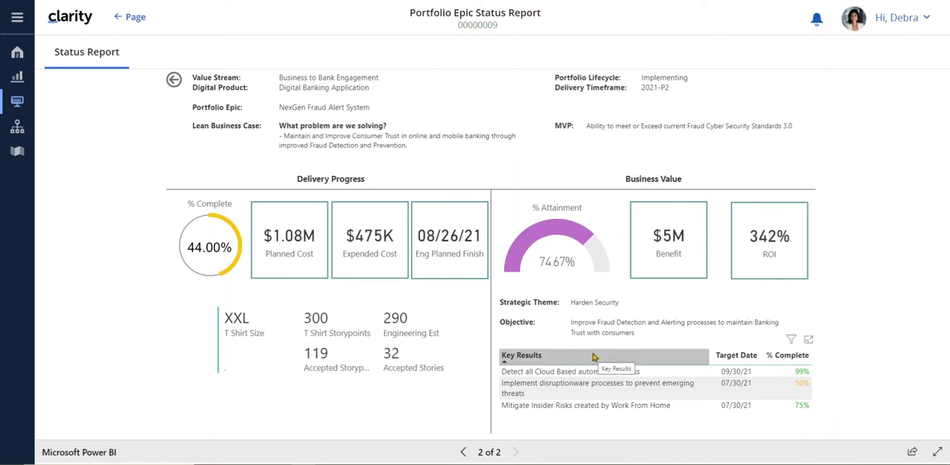
mouse_move(424, 128)
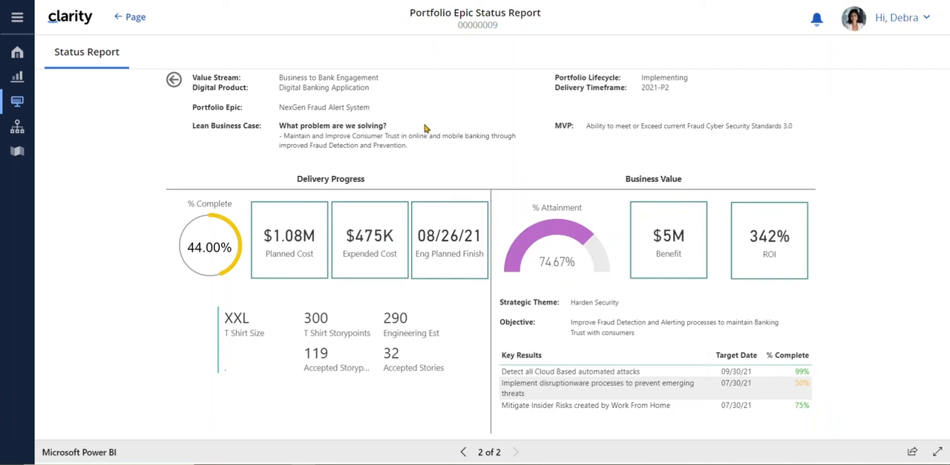
mouse_move(470, 165)
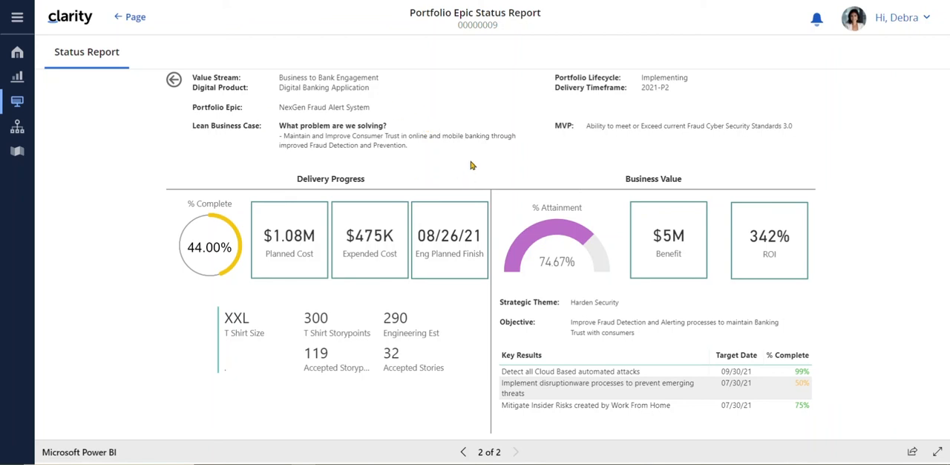
mouse_move(462, 160)
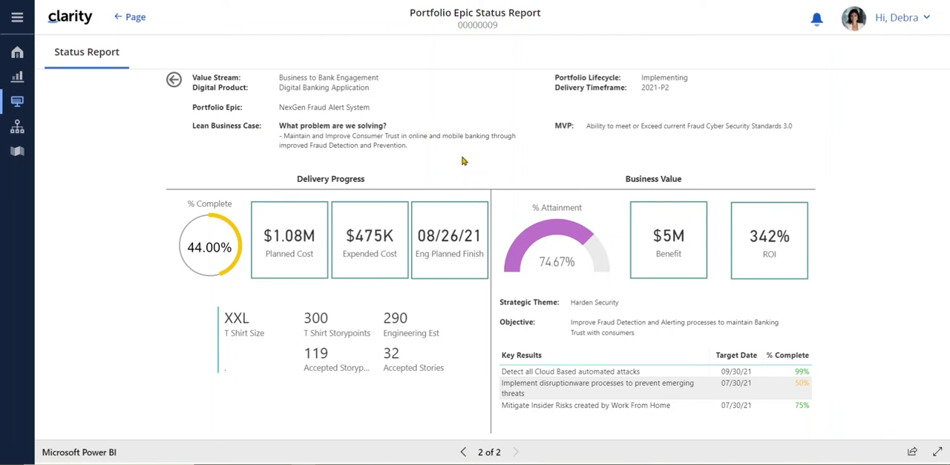